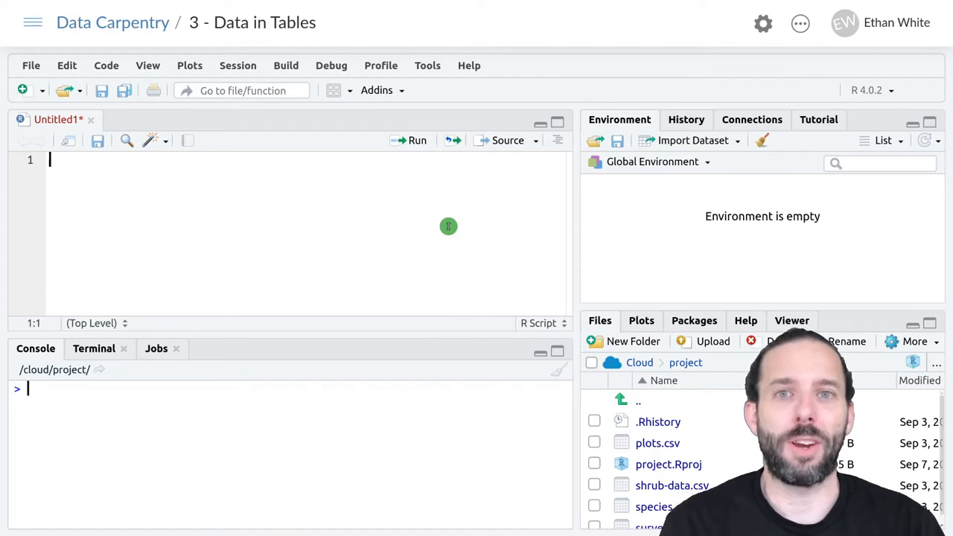
# Step: Load the dplyr package with library(dplyr) and run it
pyautogui.write('library(d')
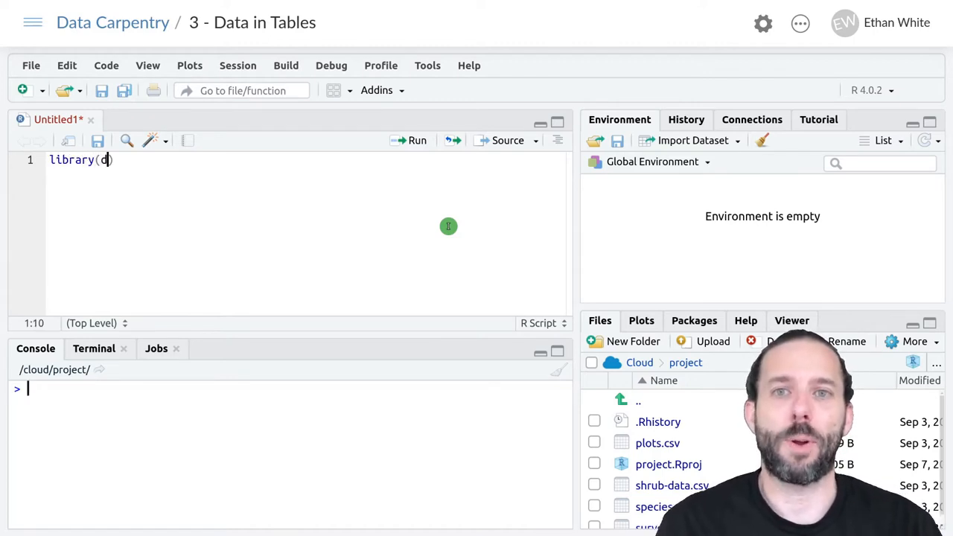
pyautogui.write('plyr')
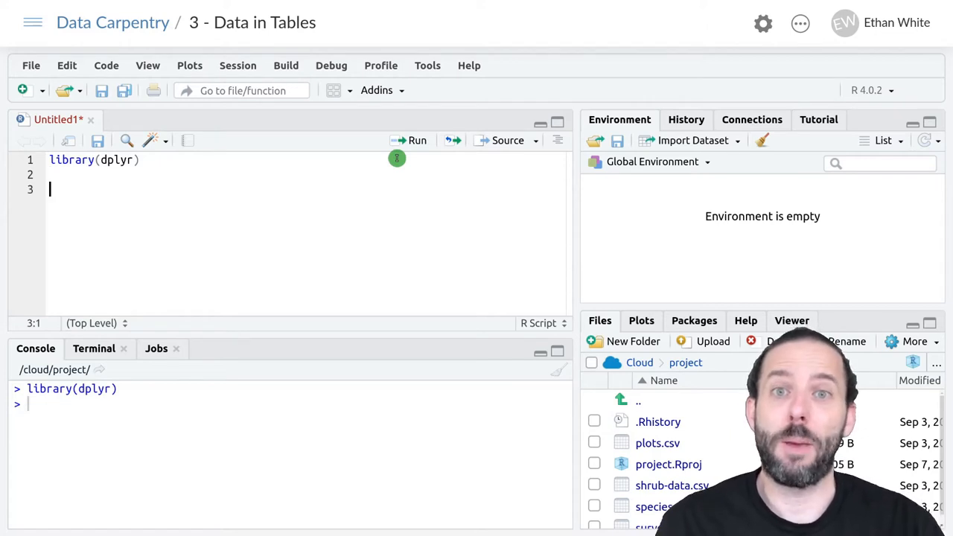
# Step: Read surveys.csv into a surveys data frame with read.csv and run it
pyautogui.write('s')
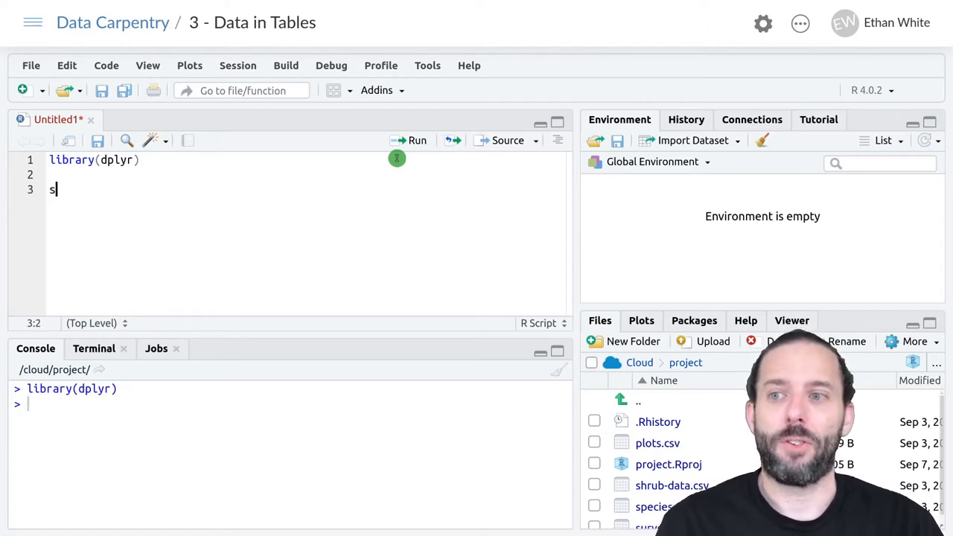
pyautogui.write('urveys')
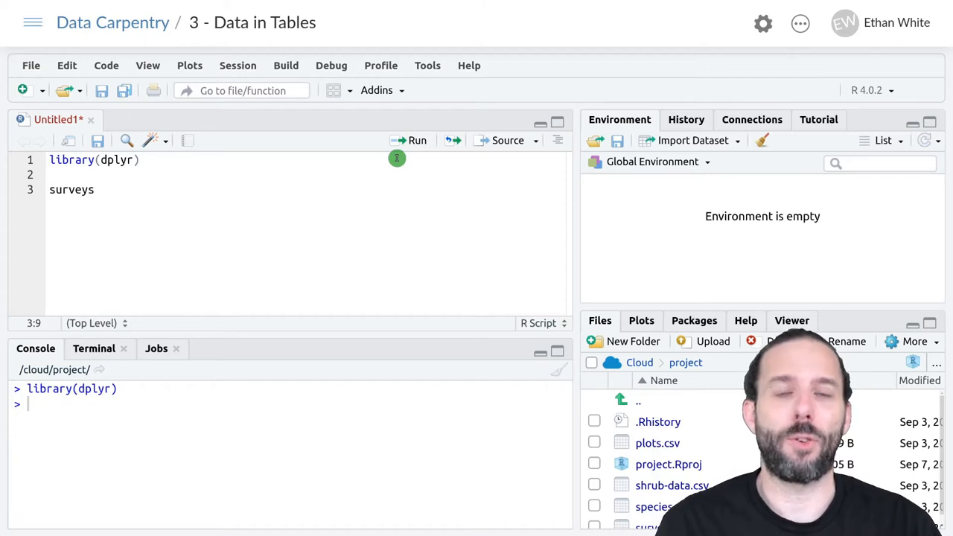
pyautogui.write('<-')
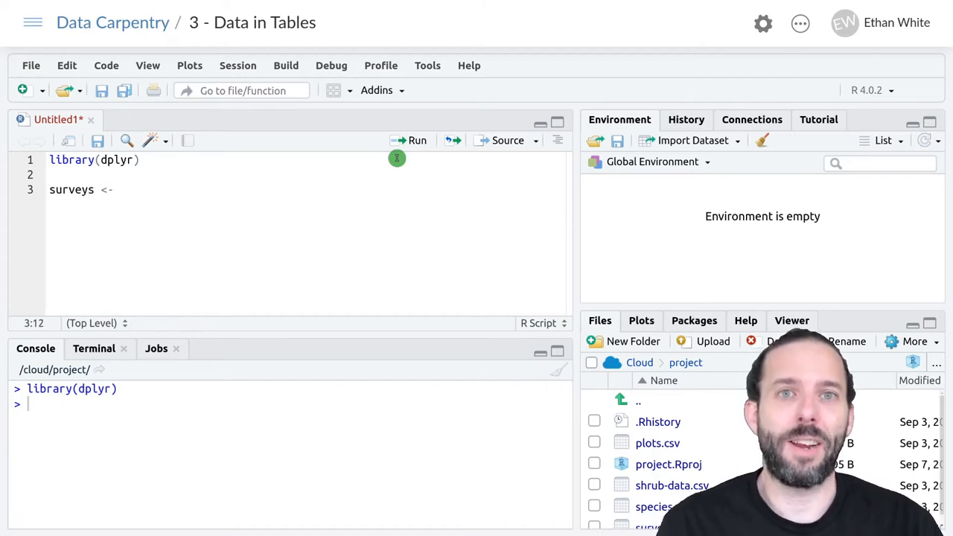
pyautogui.write('read.cs')
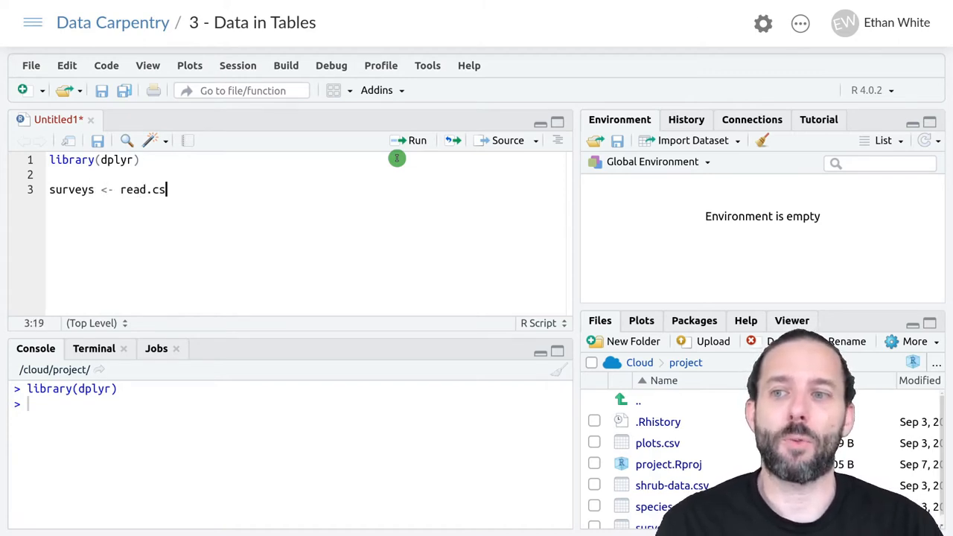
pyautogui.write('v()')
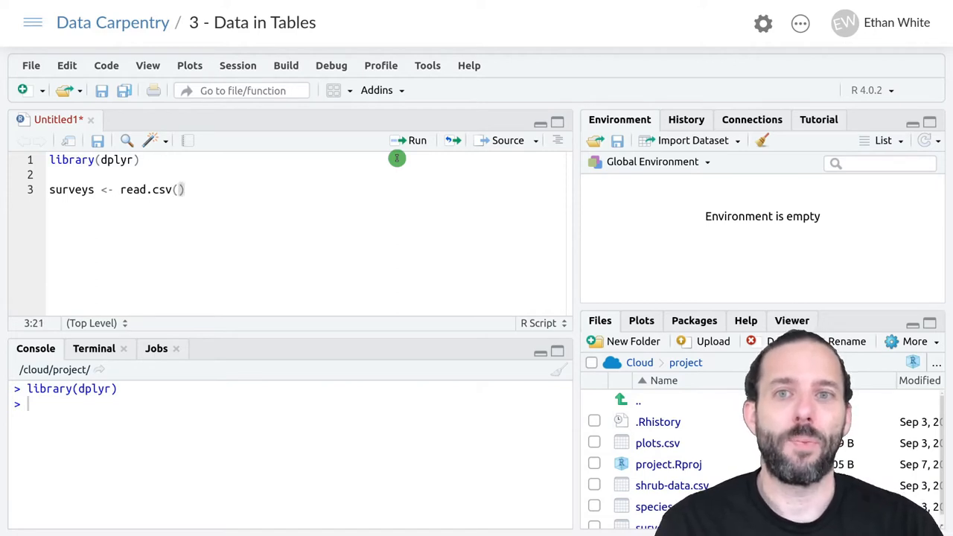
pyautogui.write('"')
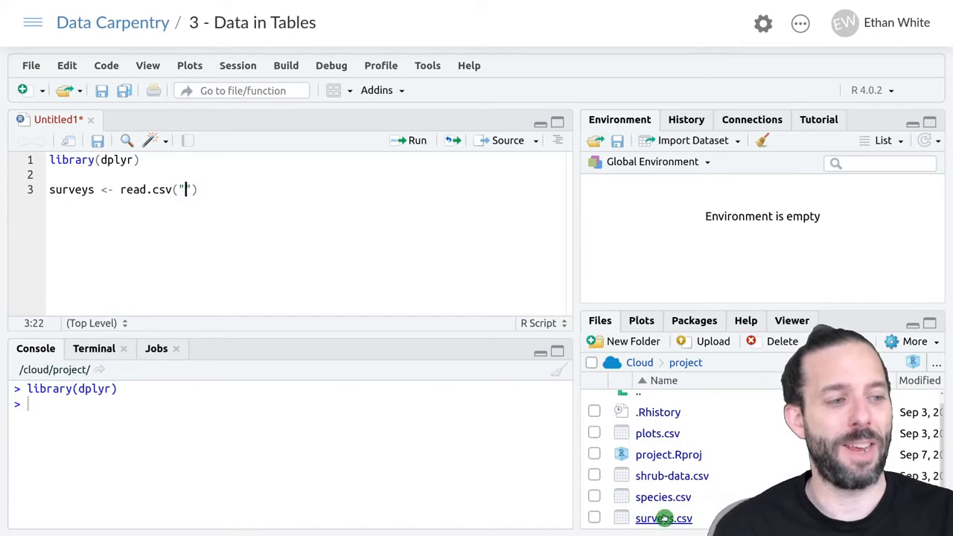
pyautogui.write('su')
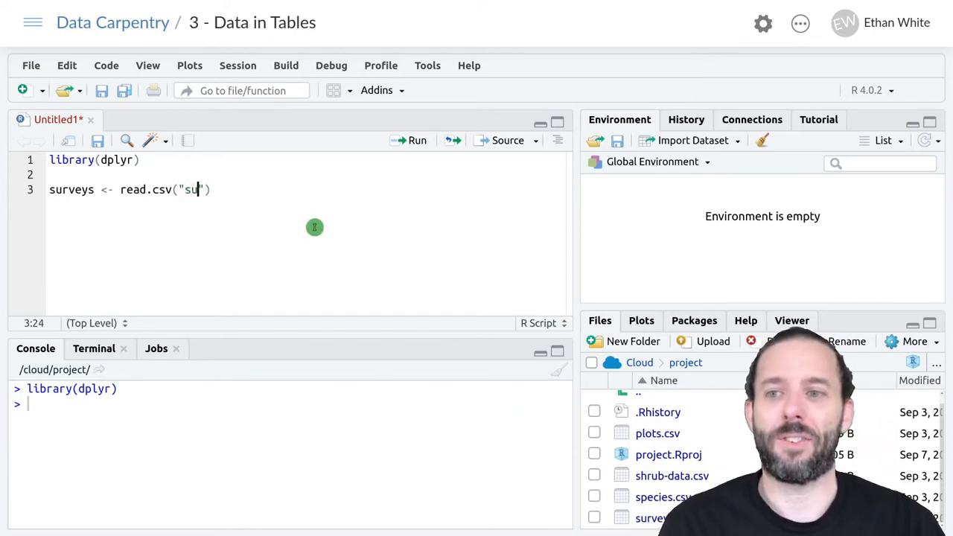
pyautogui.write('rveys.csv')
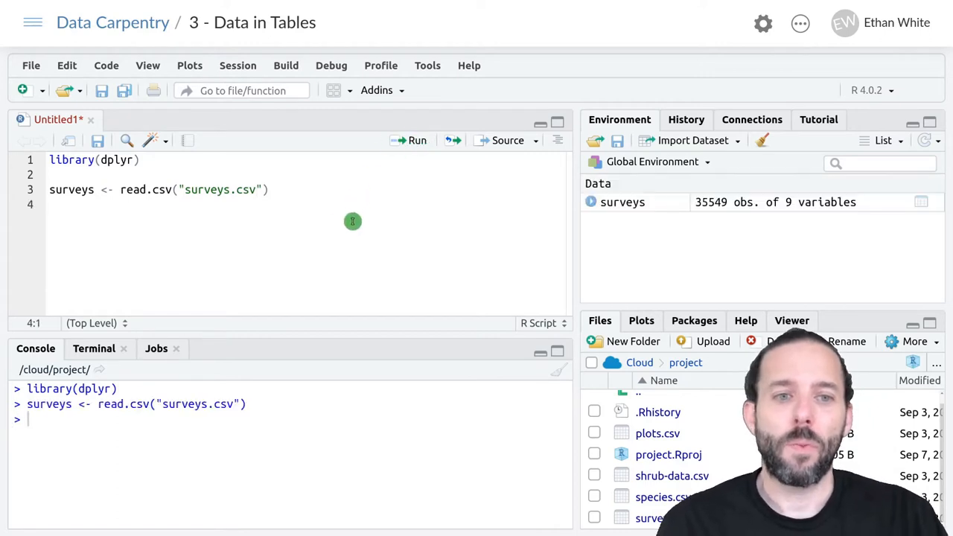
pyautogui.moveTo(422, 289)
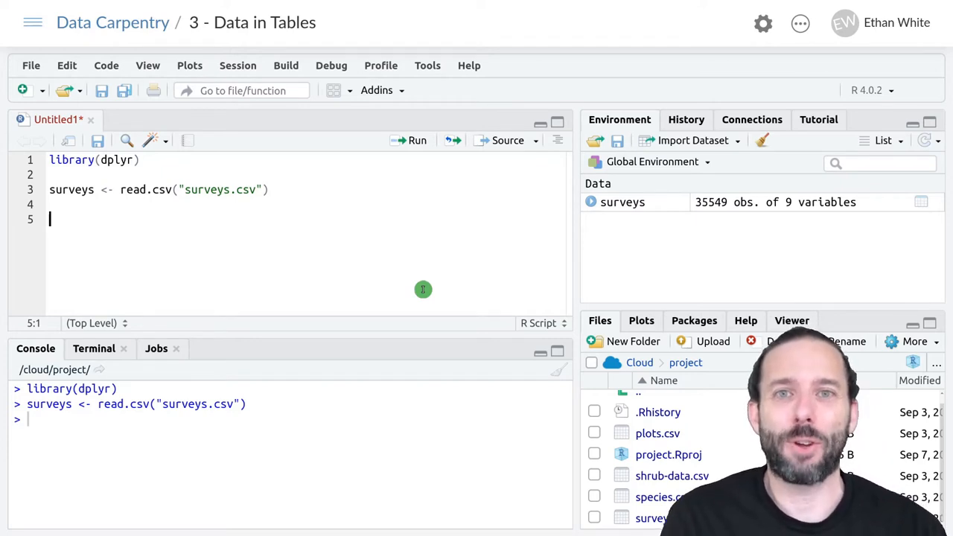
pyautogui.moveTo(393, 238)
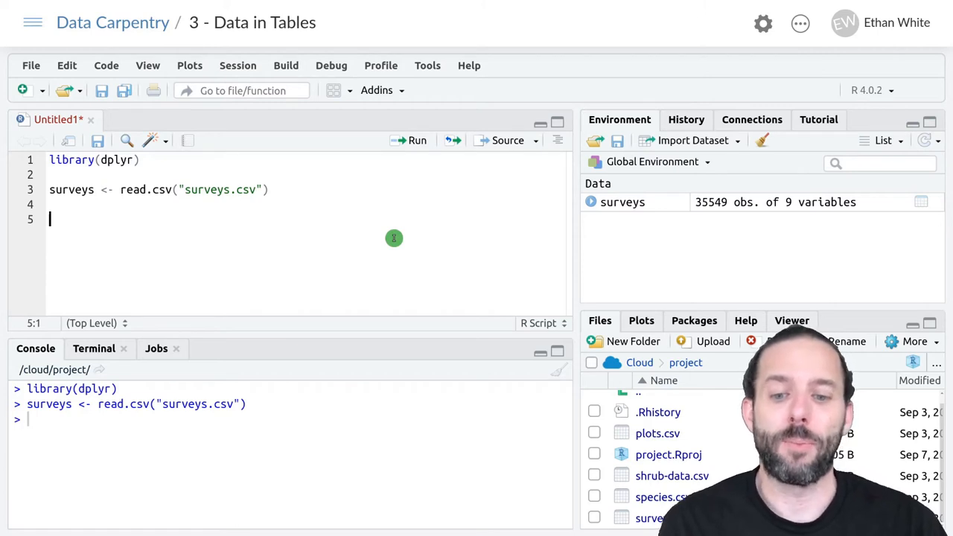
# Step: Begin ds_data <- filter(surveys, ...) as the new script line
pyautogui.write('ds')
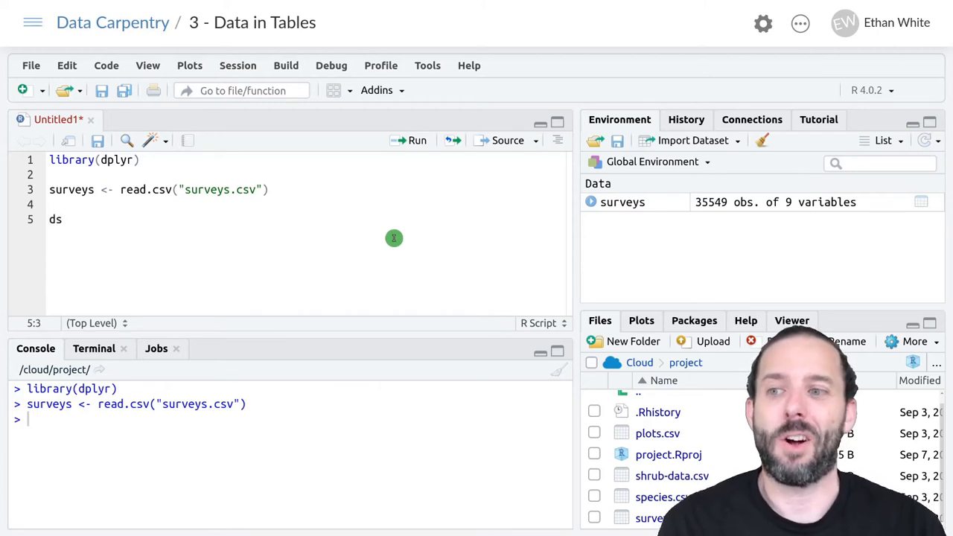
pyautogui.write('_data')
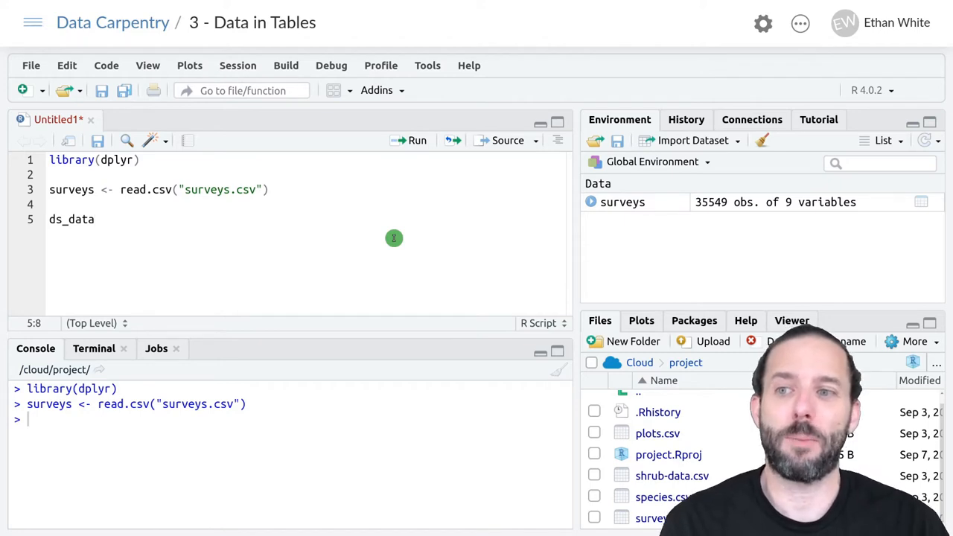
pyautogui.write('<-')
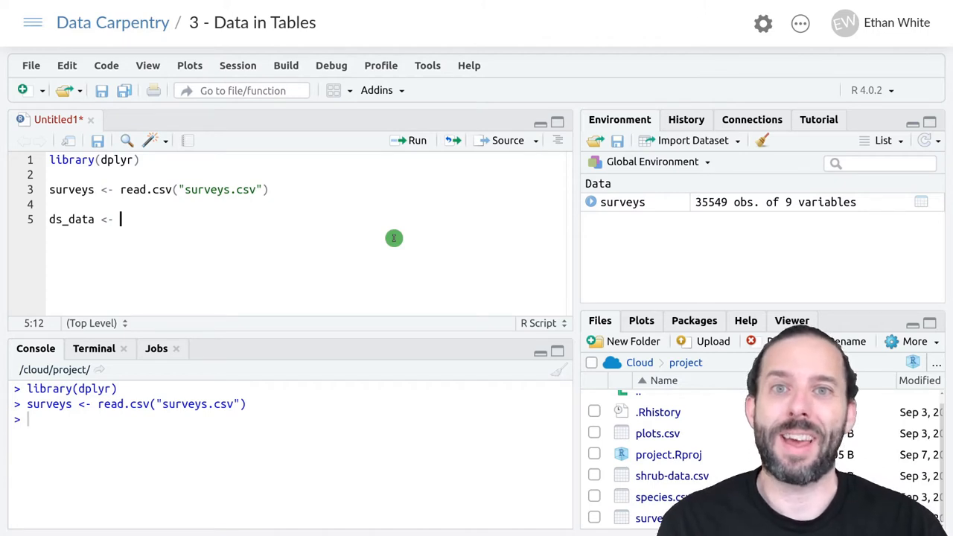
pyautogui.write('filter')
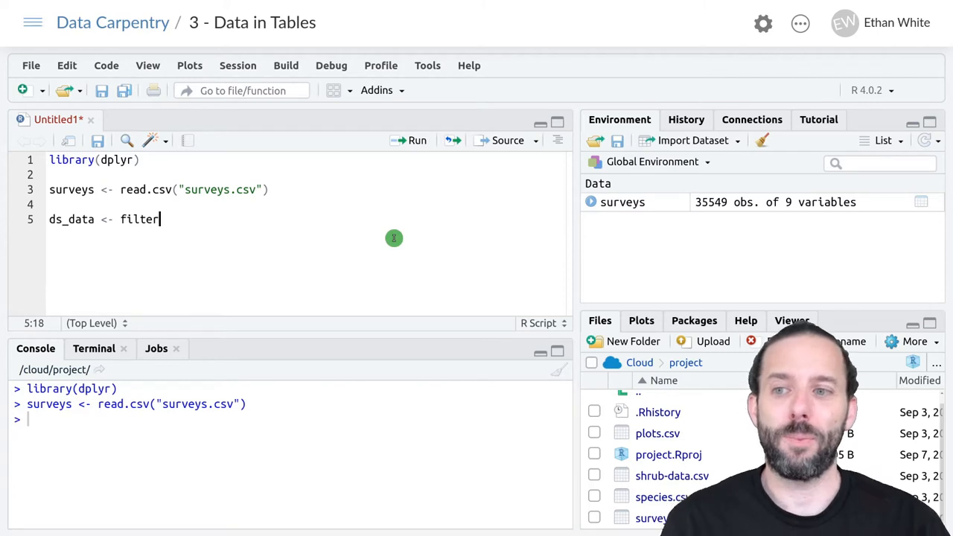
pyautogui.write('(')
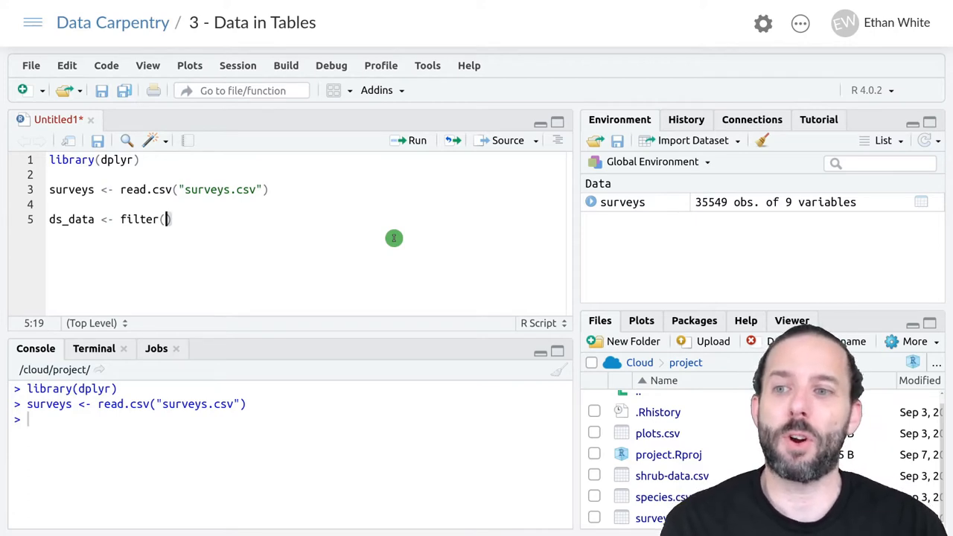
pyautogui.write('surveys,')
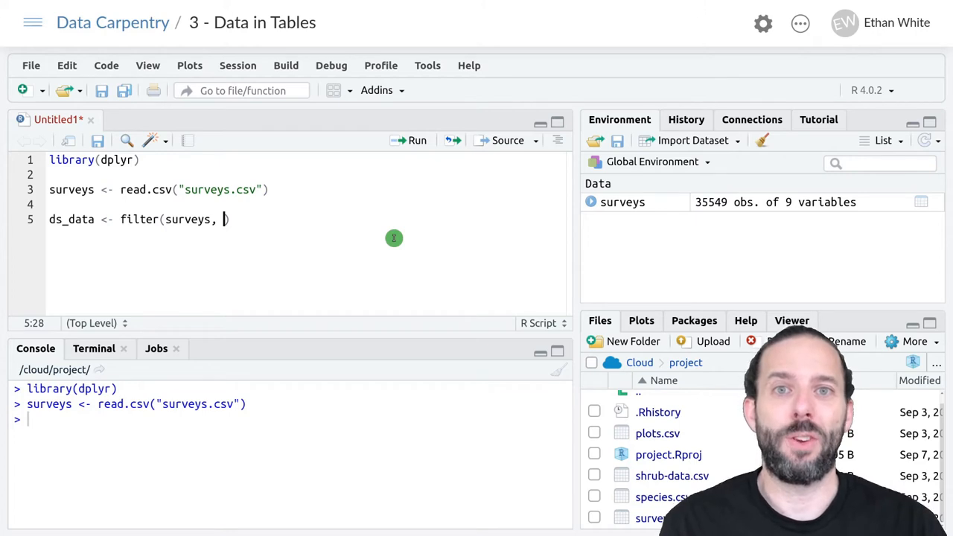
# Step: Complete the filter with species_id == "DS" and !is.na(weight)
pyautogui.write('species')
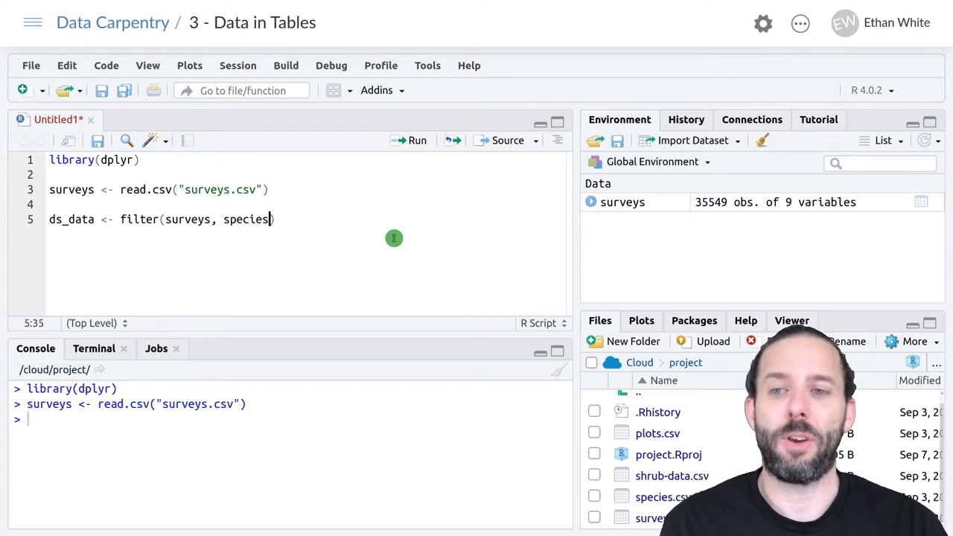
pyautogui.write('_id')
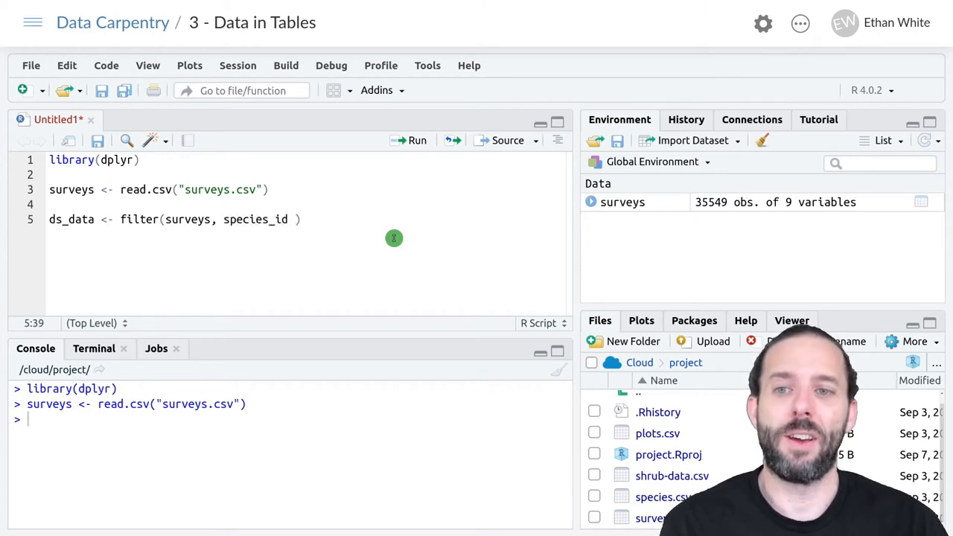
pyautogui.write('==')
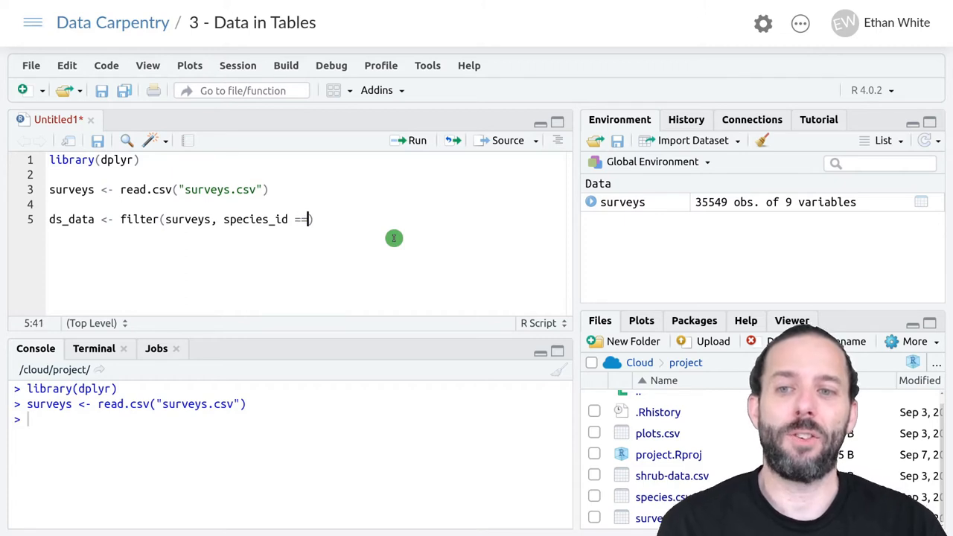
pyautogui.write('"')
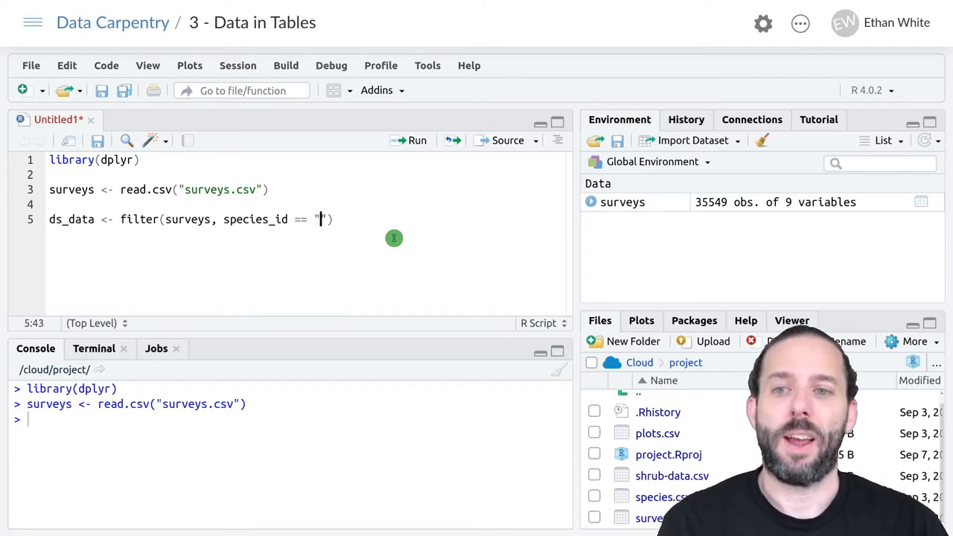
pyautogui.write('DS')
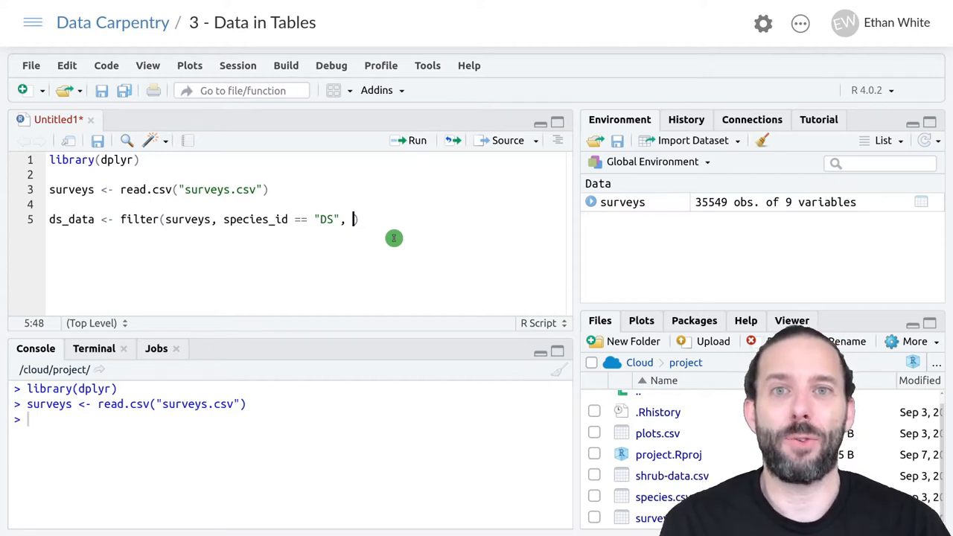
pyautogui.write('!')
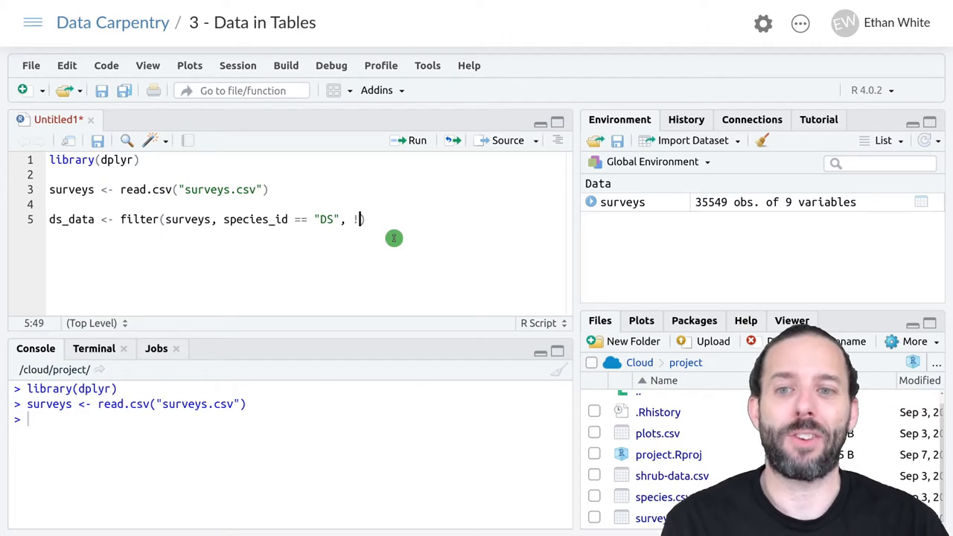
pyautogui.write('is.')
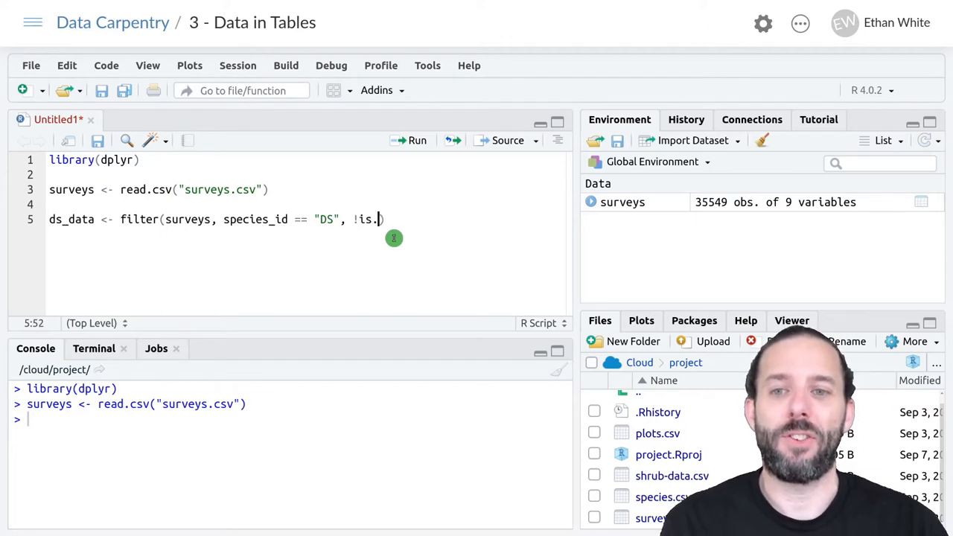
pyautogui.write('na()')
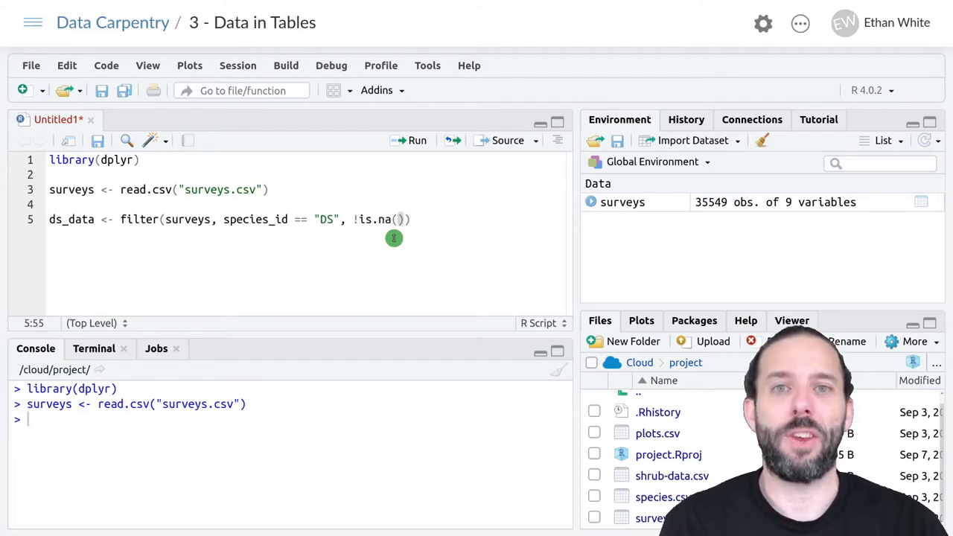
pyautogui.write('weigh')
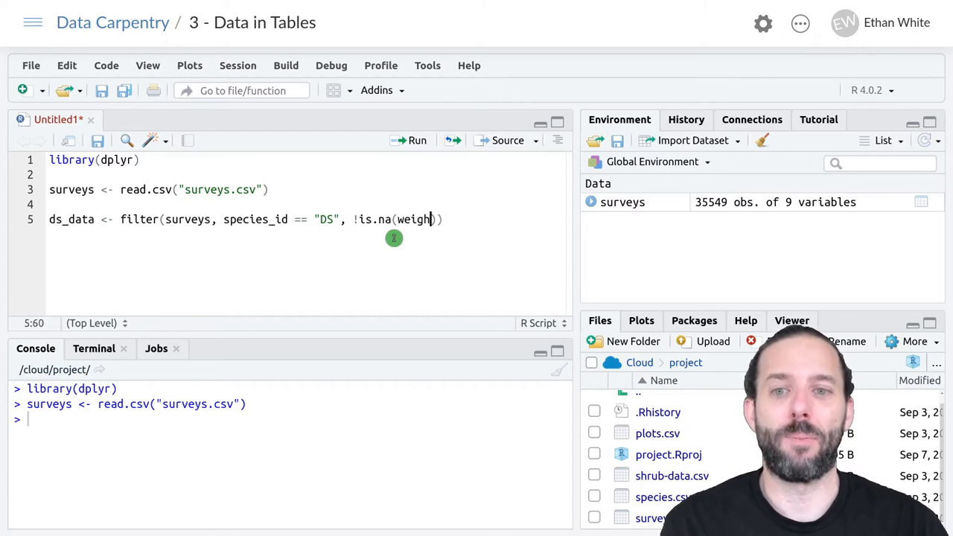
pyautogui.write(')')
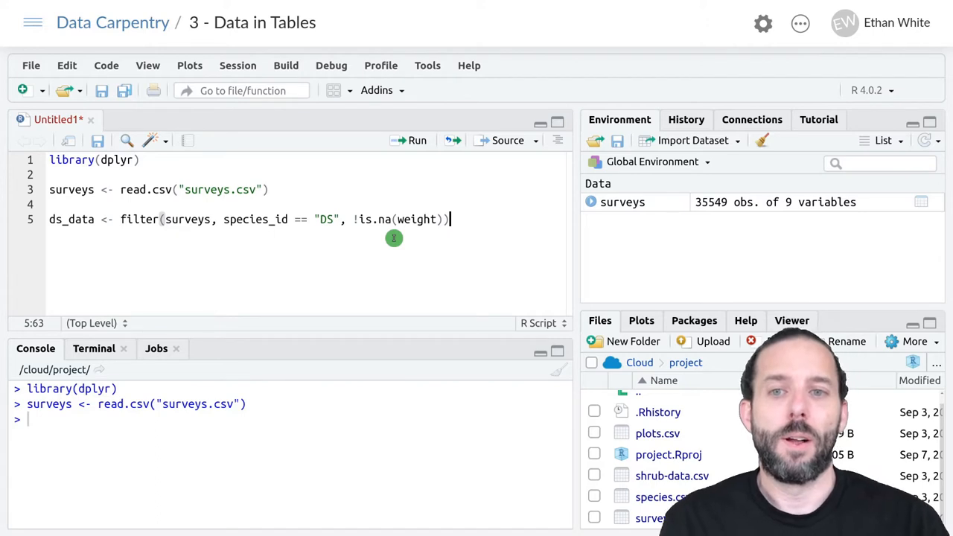
pyautogui.moveTo(417, 140)
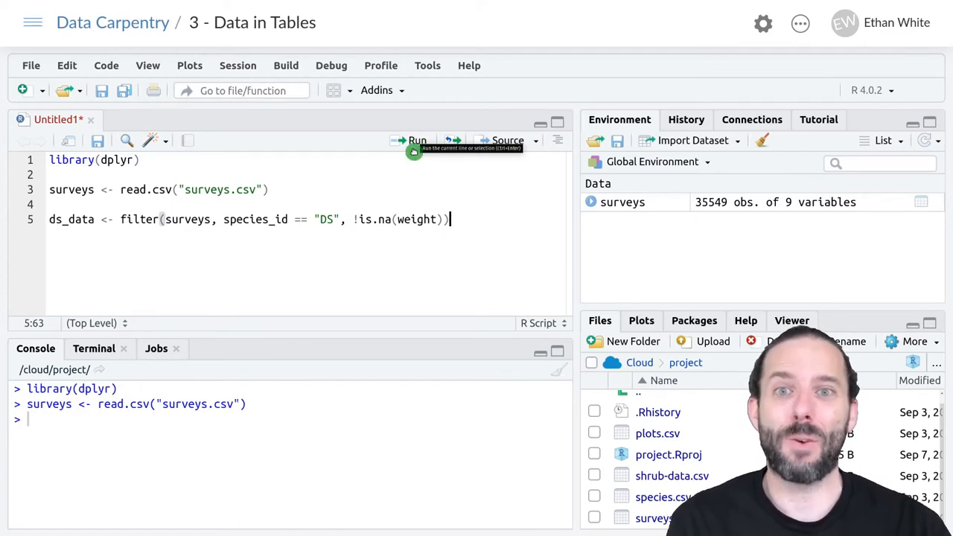
pyautogui.moveTo(428, 199)
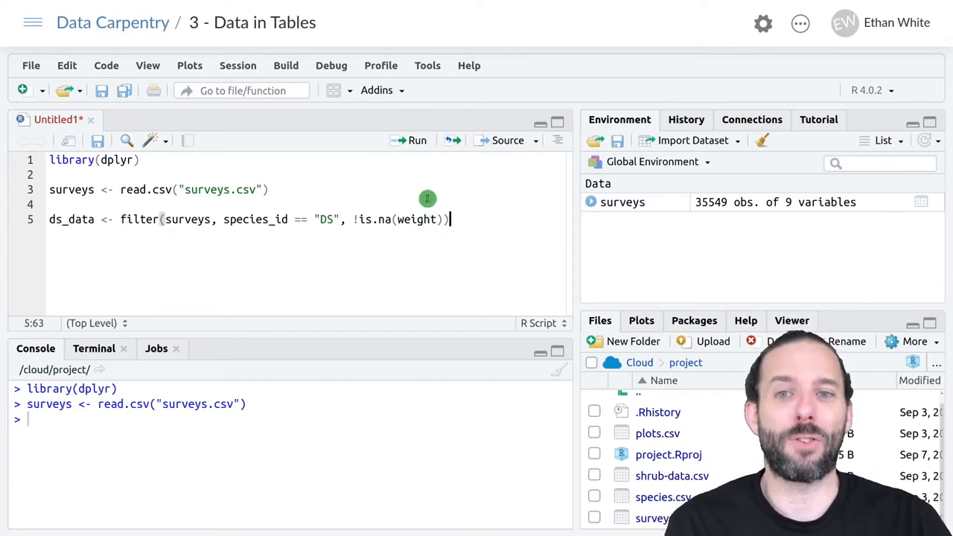
# Step: Run the filter line to create ds_data with 2,344 observations
pyautogui.click(417, 140)
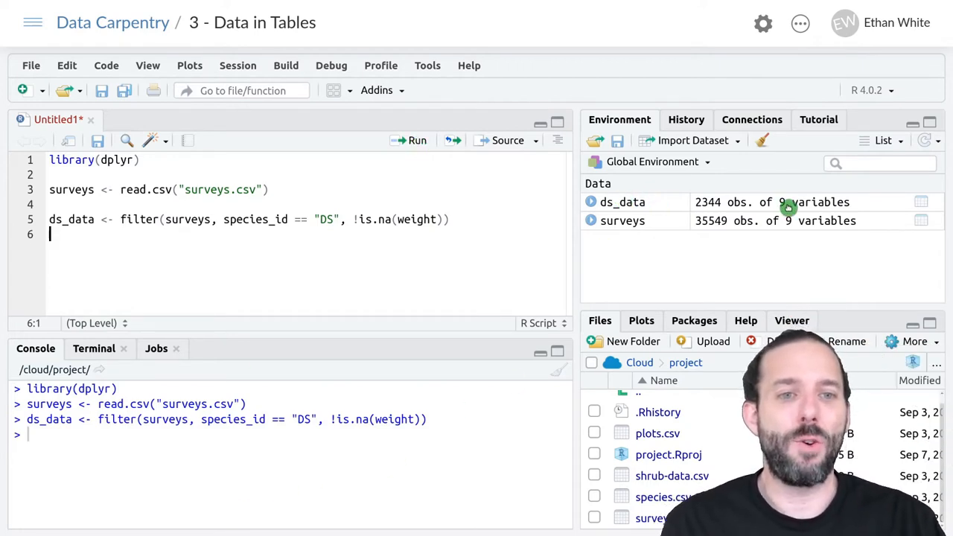
pyautogui.moveTo(622, 202)
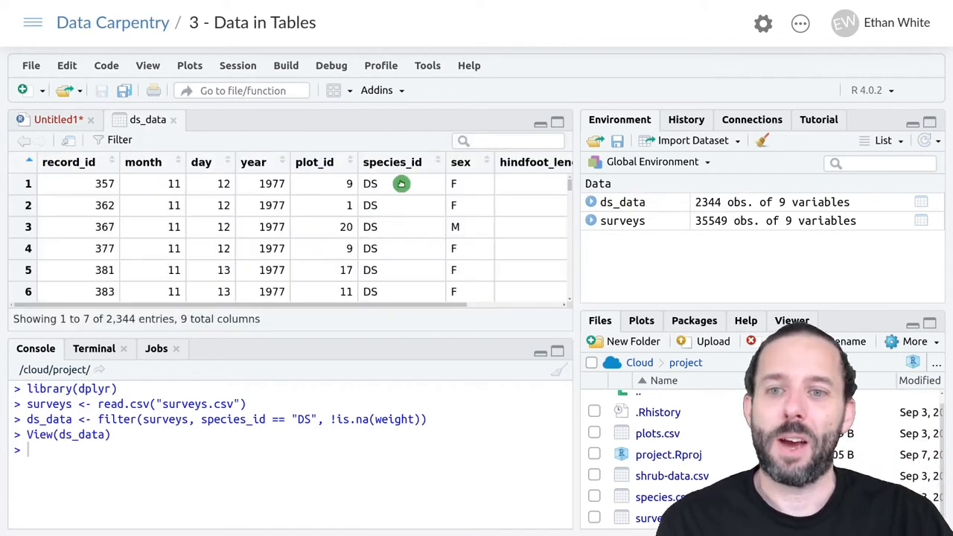
pyautogui.scroll(-3)
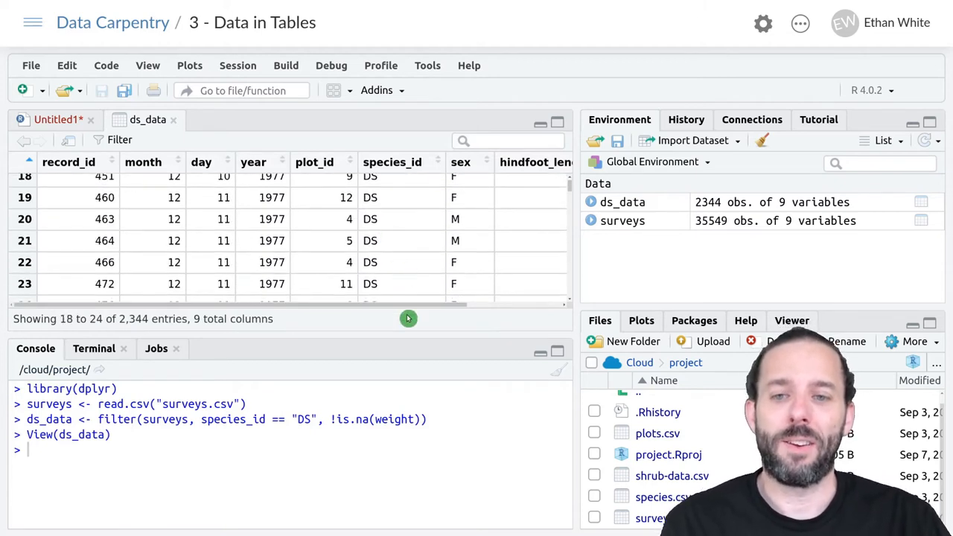
pyautogui.hscroll(3)
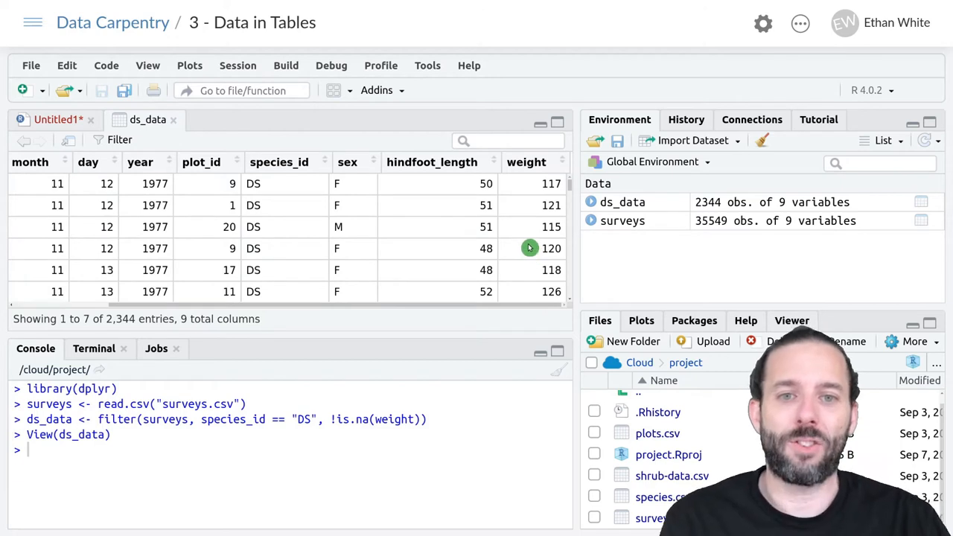
pyautogui.scroll(-3)
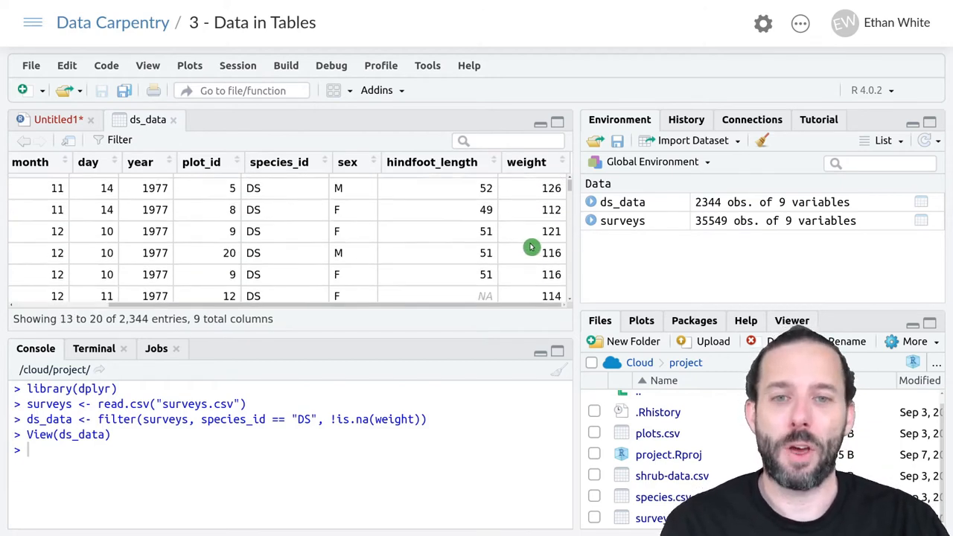
pyautogui.scroll(3)
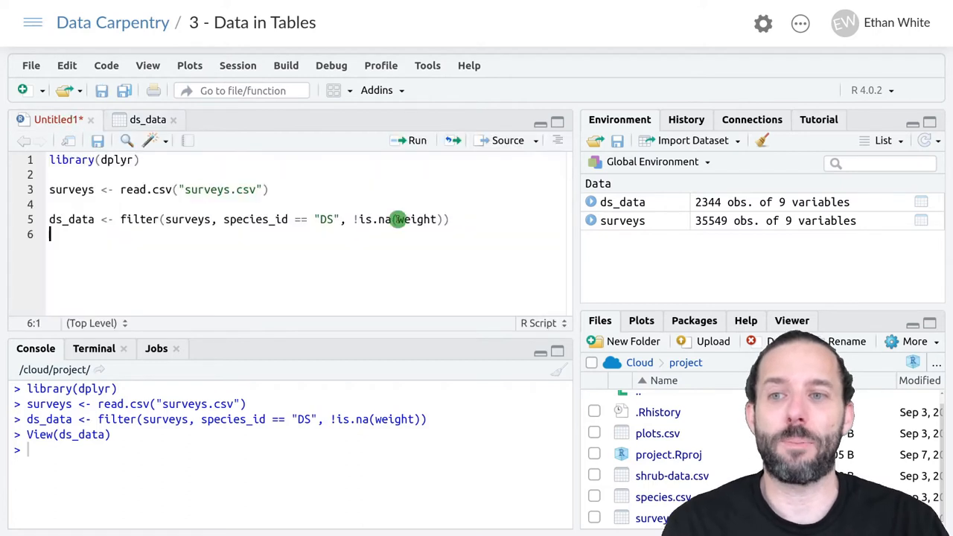
pyautogui.moveTo(466, 230)
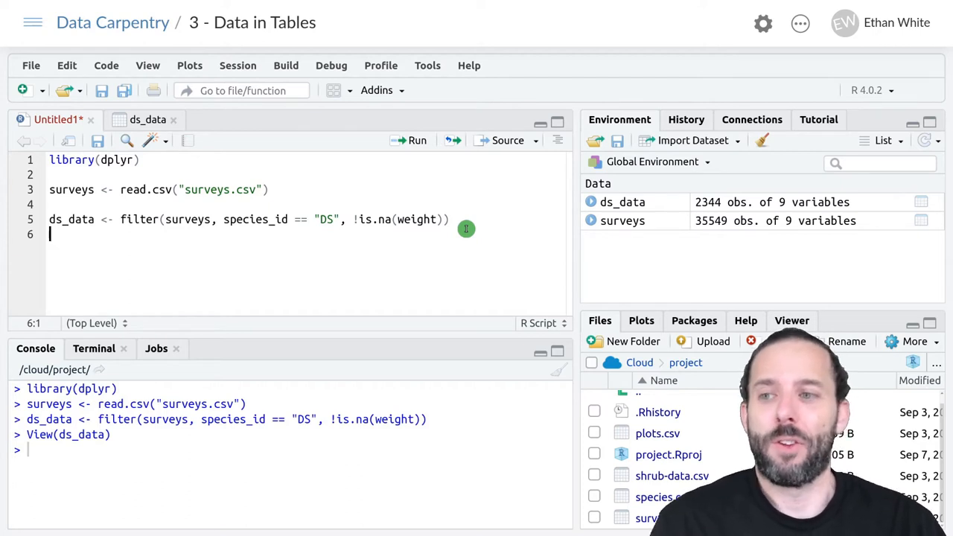
# Step: Write ds_data_by_year <- arrange(ds_data, year) on line 6
pyautogui.write('ds_data_by')
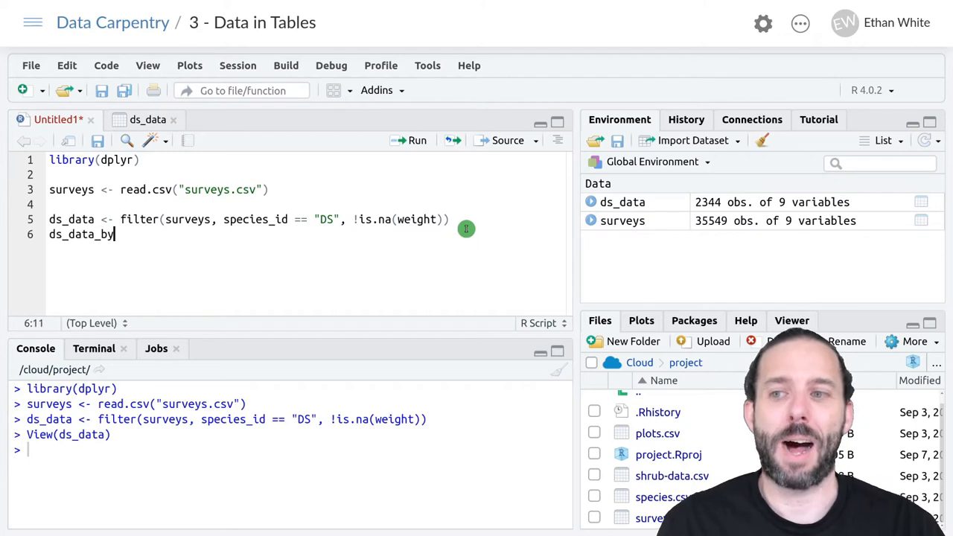
pyautogui.write('_year')
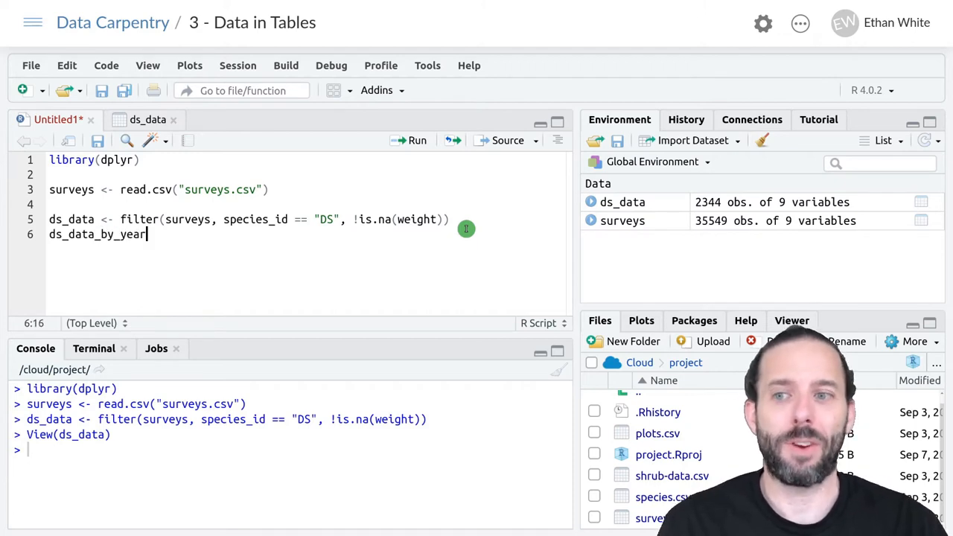
pyautogui.write('<-')
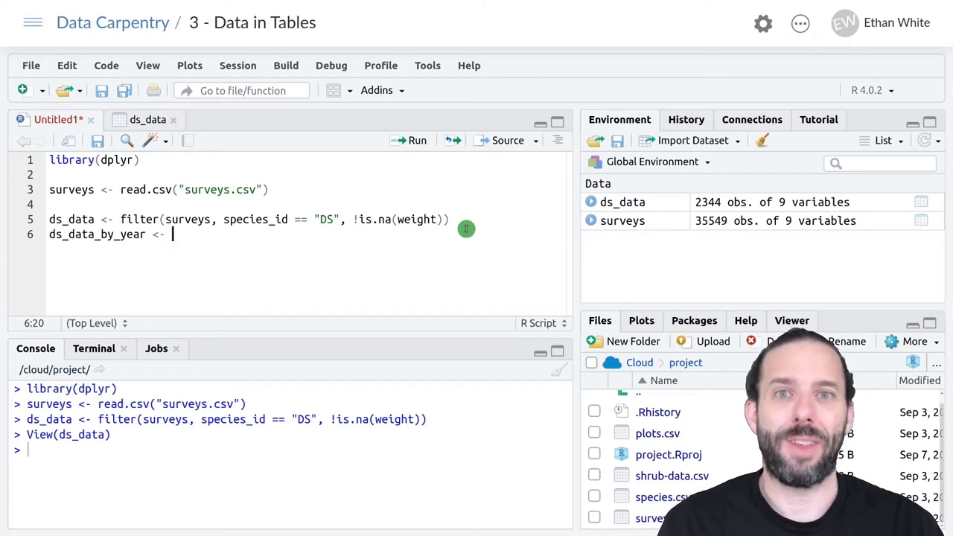
pyautogui.write('arrang')
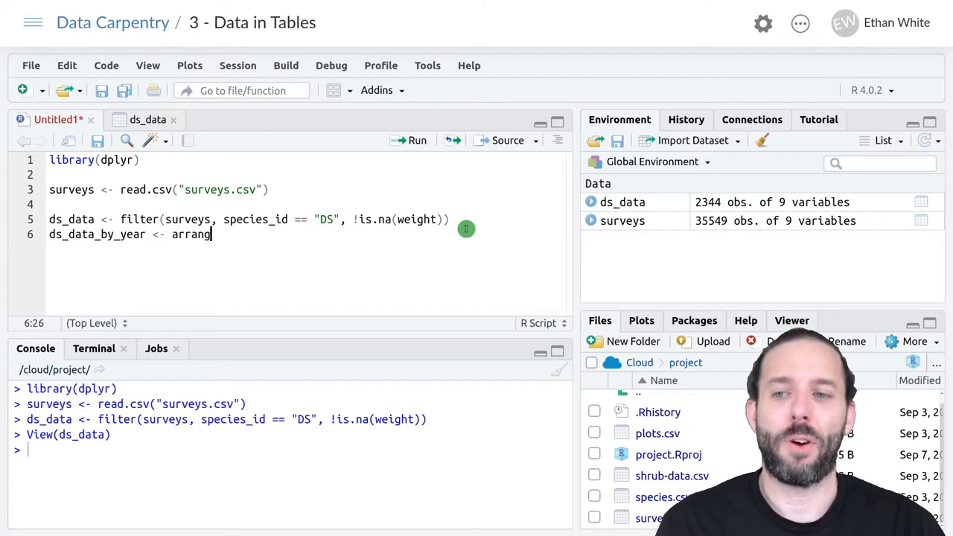
pyautogui.write('()')
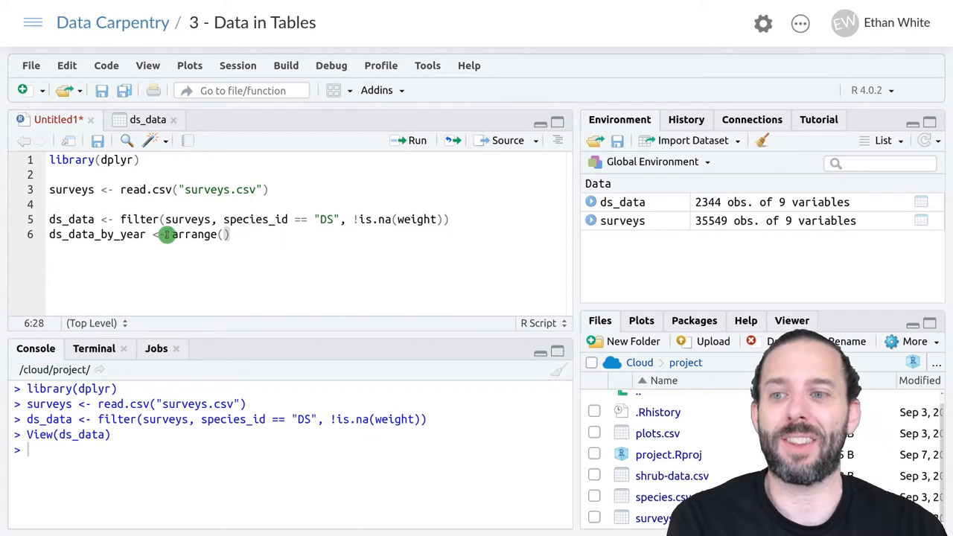
pyautogui.moveTo(304, 262)
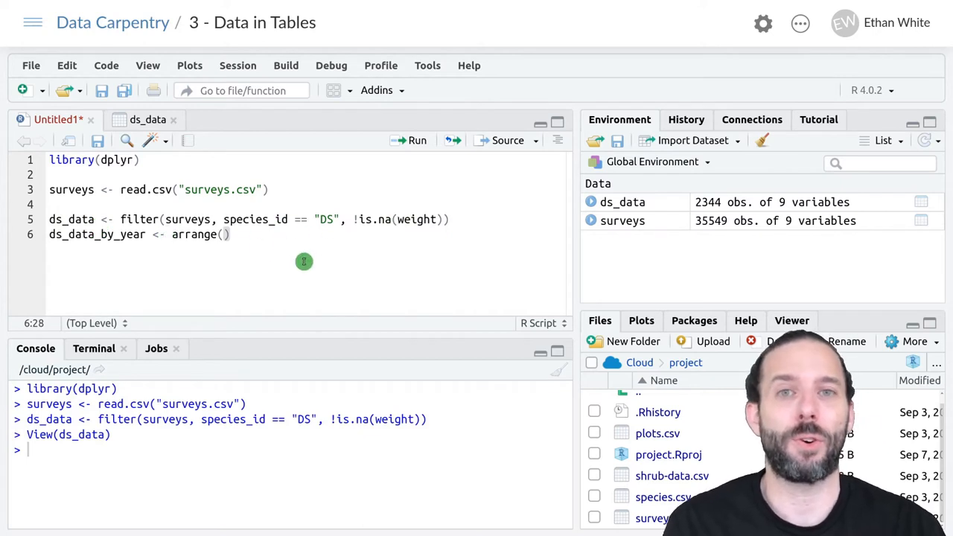
pyautogui.write('ds_data,')
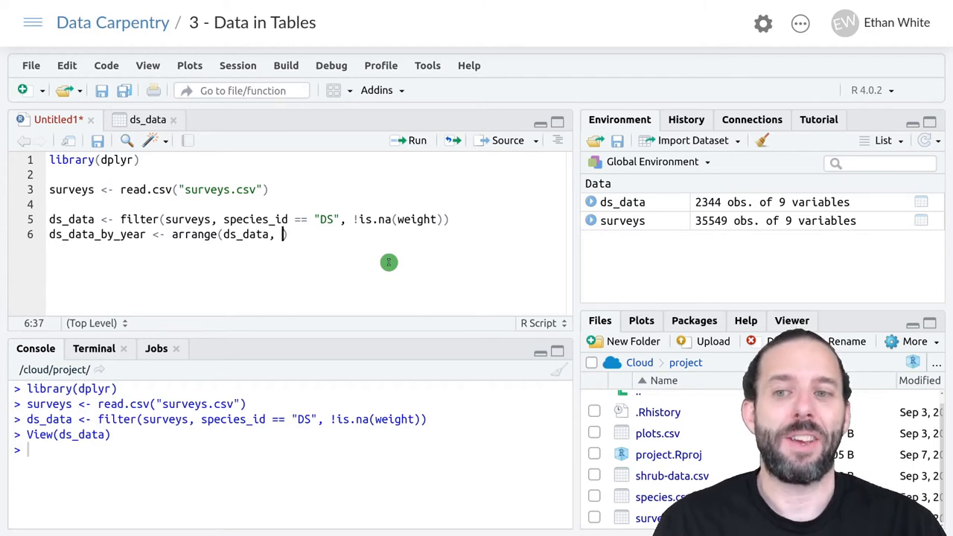
pyautogui.write('year)')
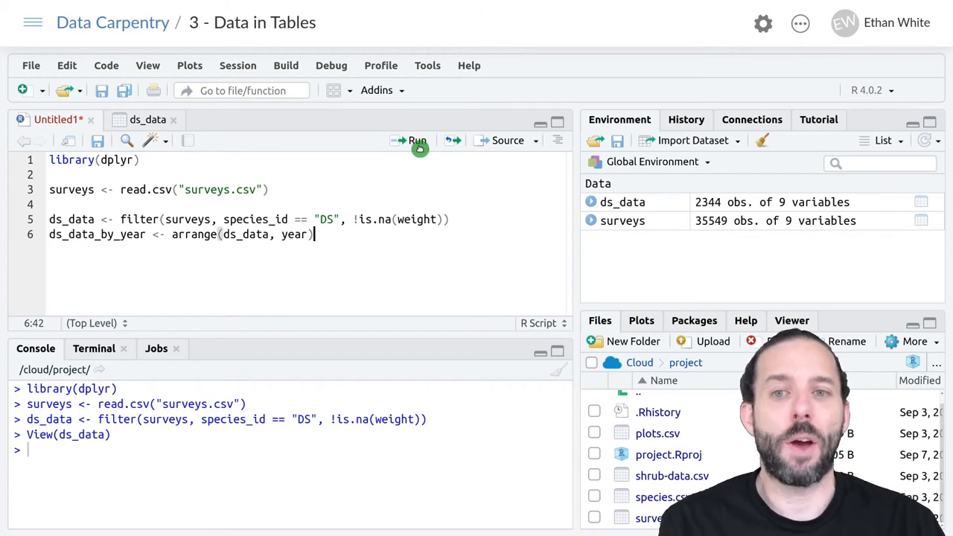
# Step: Run the arrange line and view ds_data_by_year sorted from 1977 onward
pyautogui.click(417, 140)
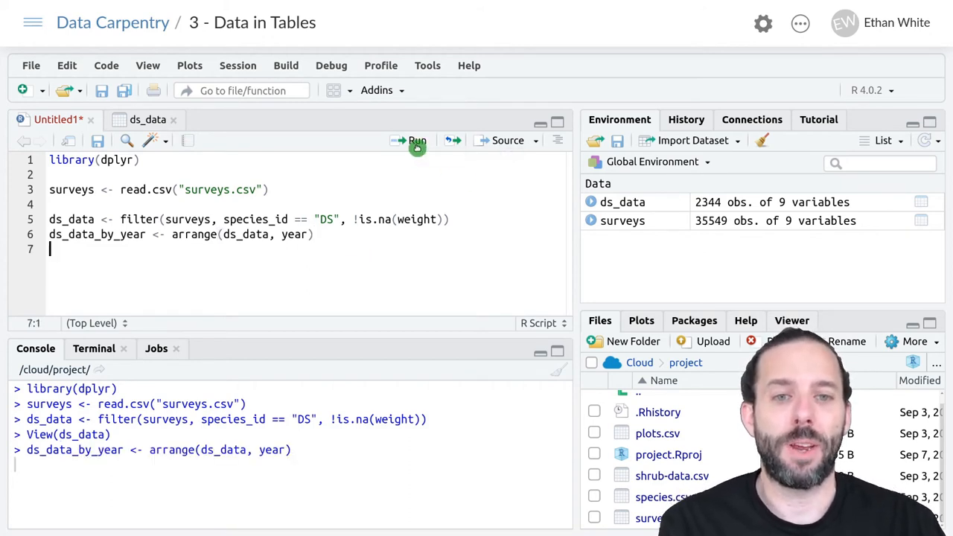
pyautogui.click(416, 140)
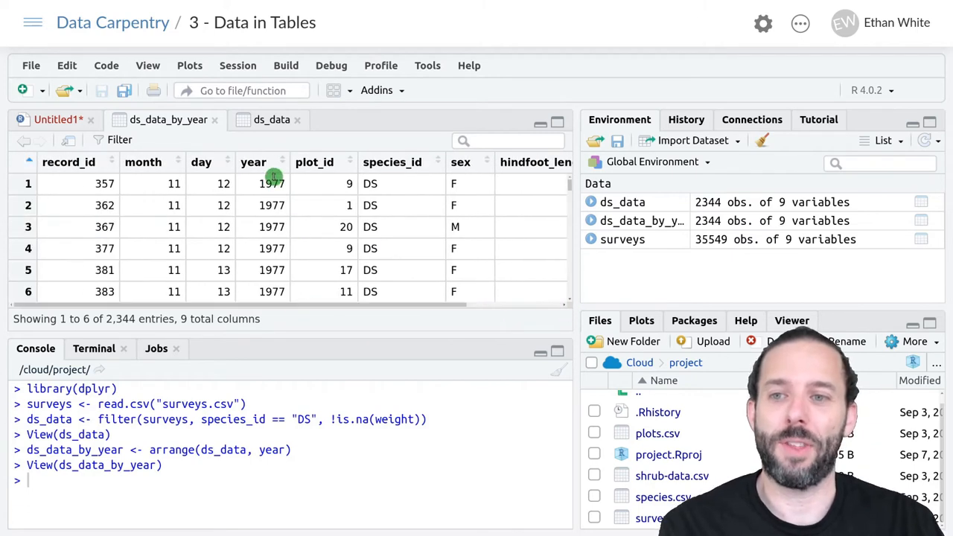
pyautogui.scroll(-3)
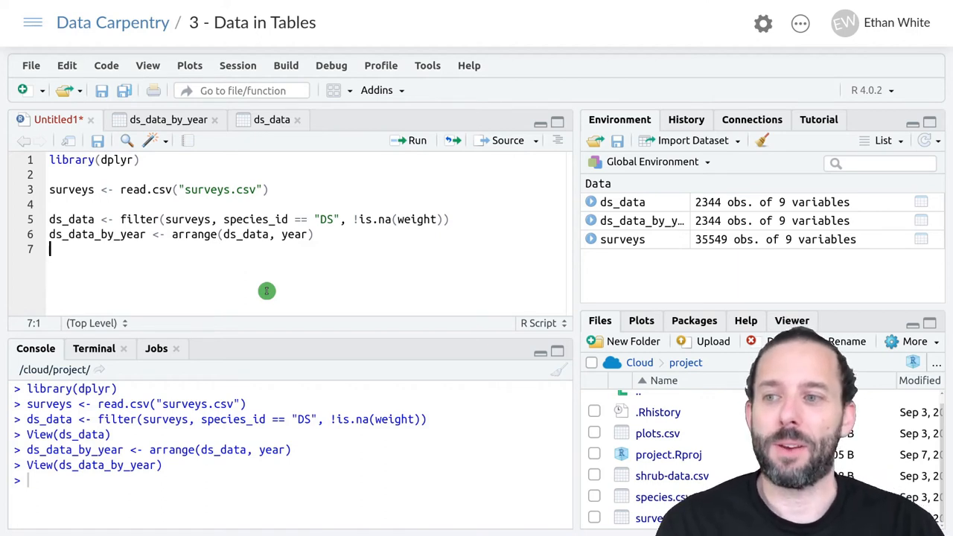
# Step: Begin ds_weight_by_year <- select(...) as the new script line
pyautogui.write('ds')
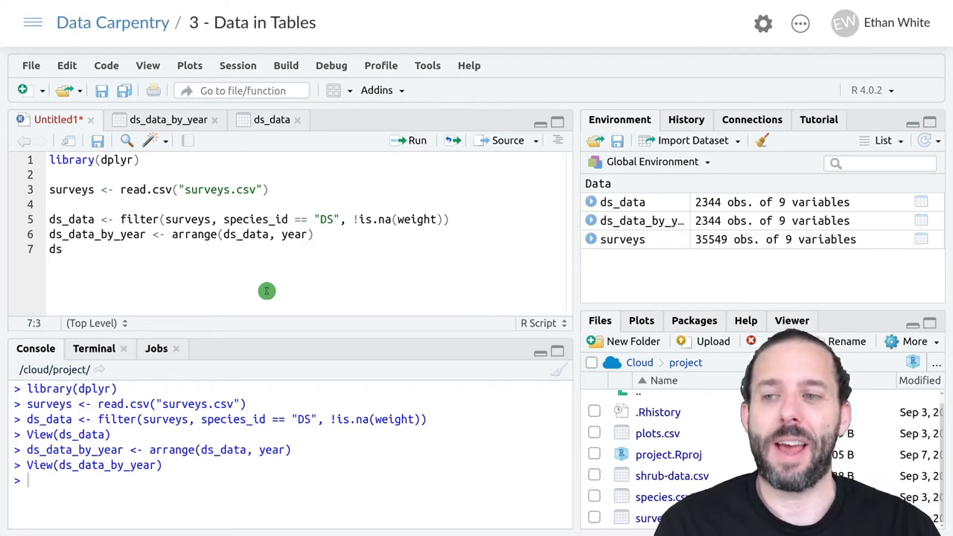
pyautogui.write('_weight_')
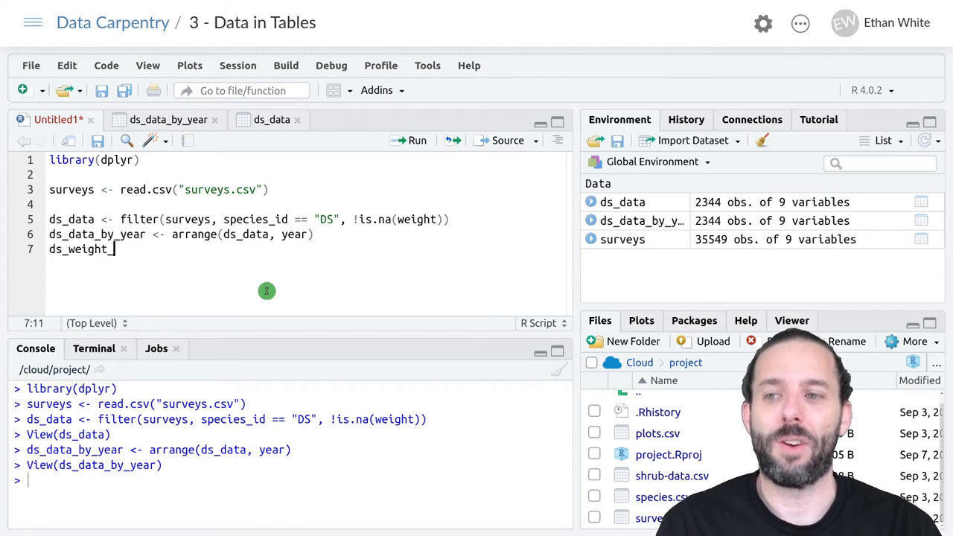
pyautogui.write('by_year')
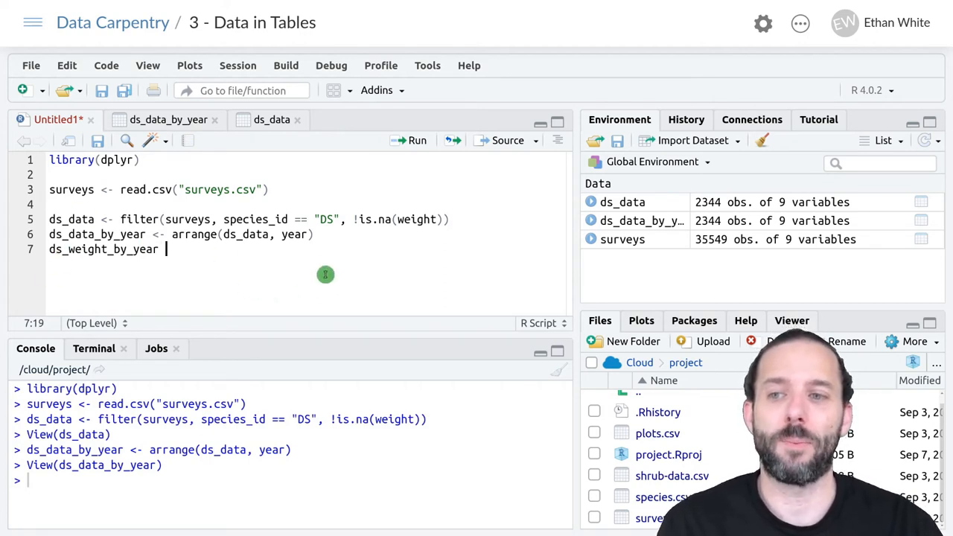
pyautogui.write('<-')
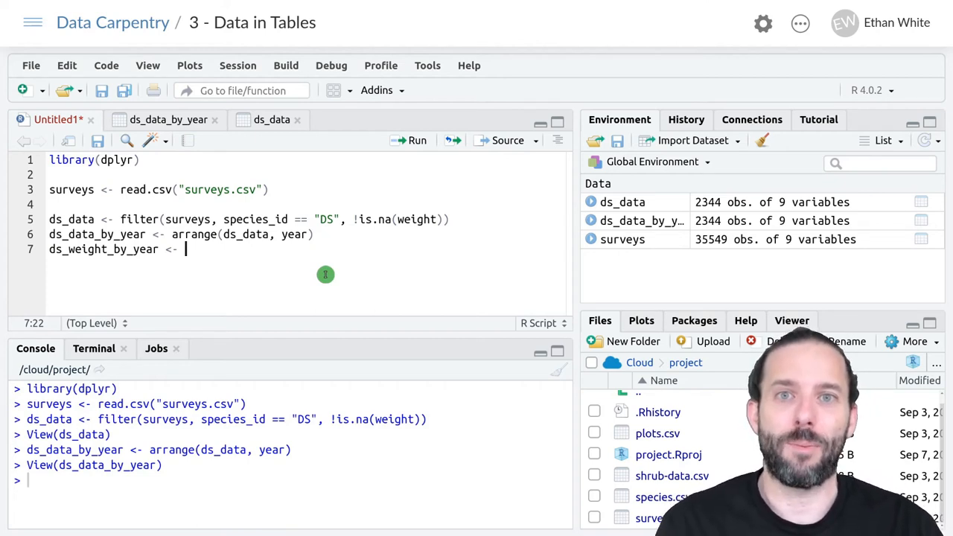
pyautogui.write('select')
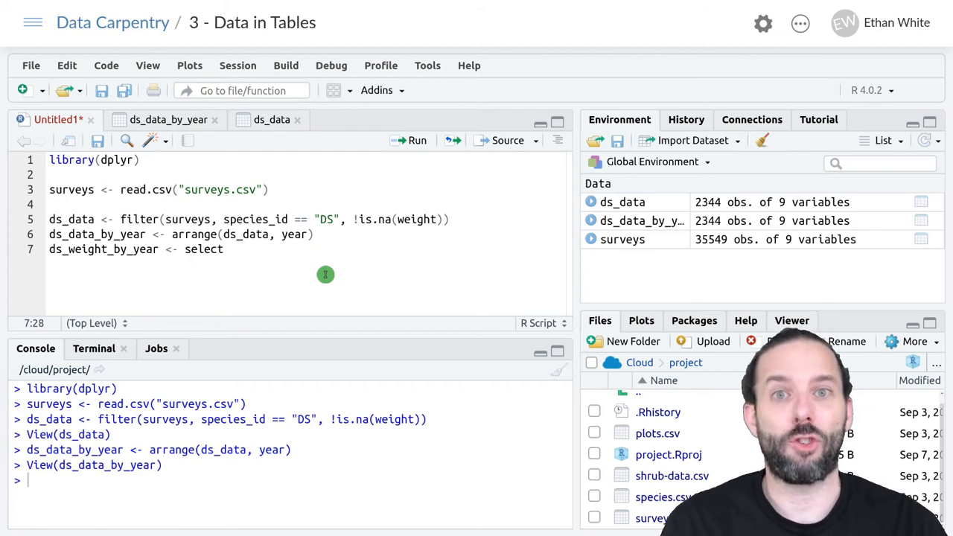
pyautogui.write('()')
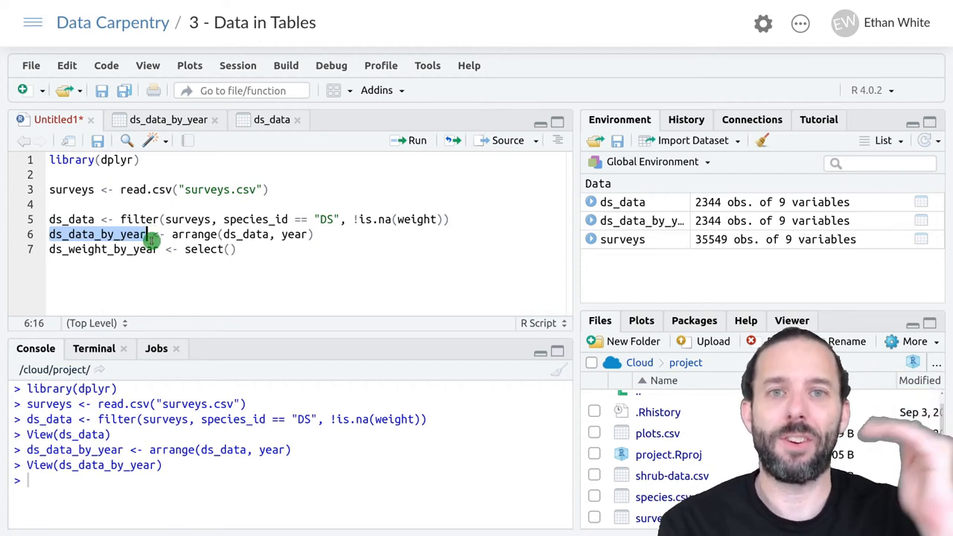
pyautogui.moveTo(271, 256)
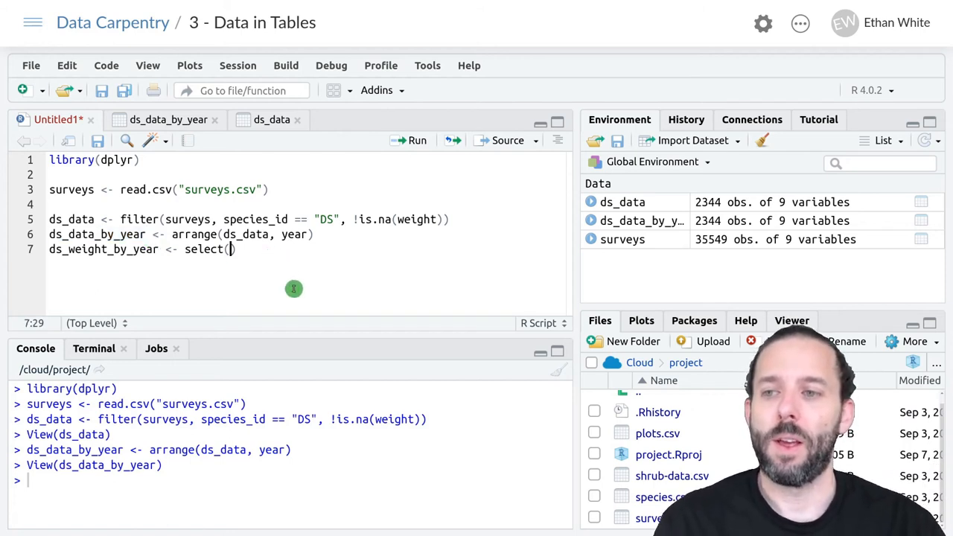
# Step: Complete the select with ds_data_by_year, year, weight
pyautogui.write('ds_data')
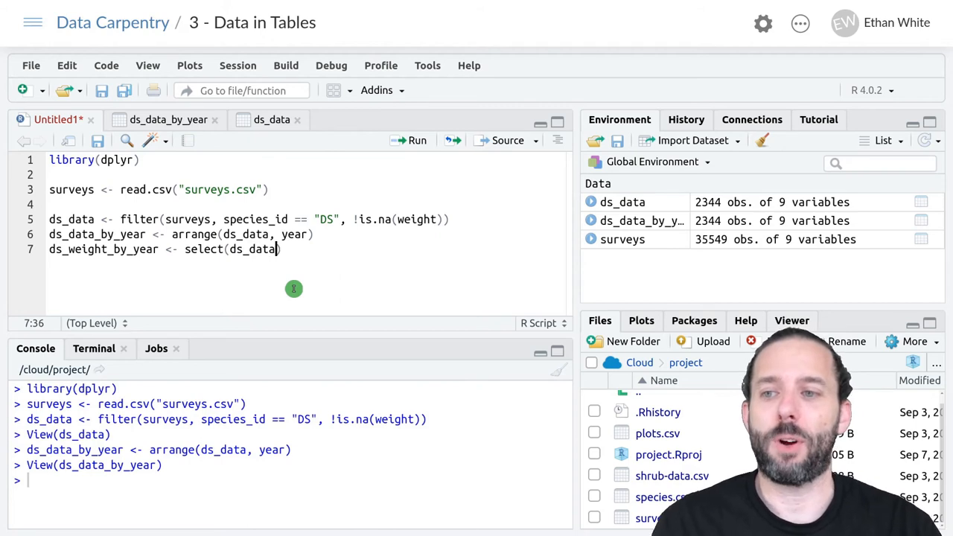
pyautogui.write('_by_year')
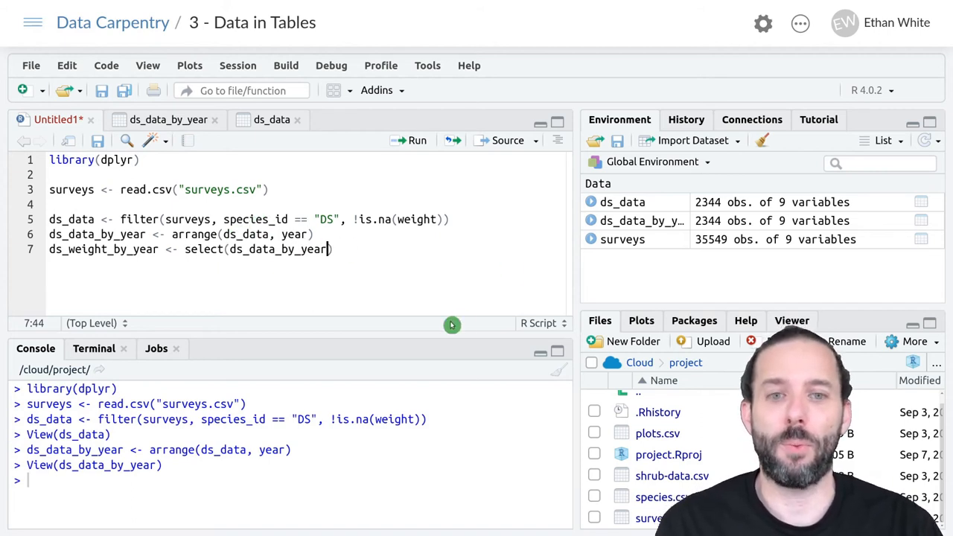
pyautogui.write(',')
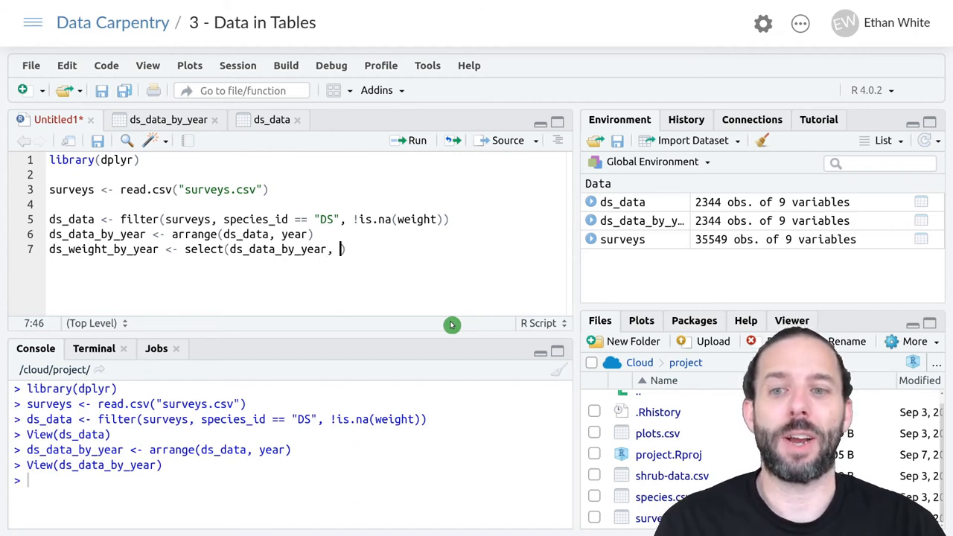
pyautogui.write('year, weight')
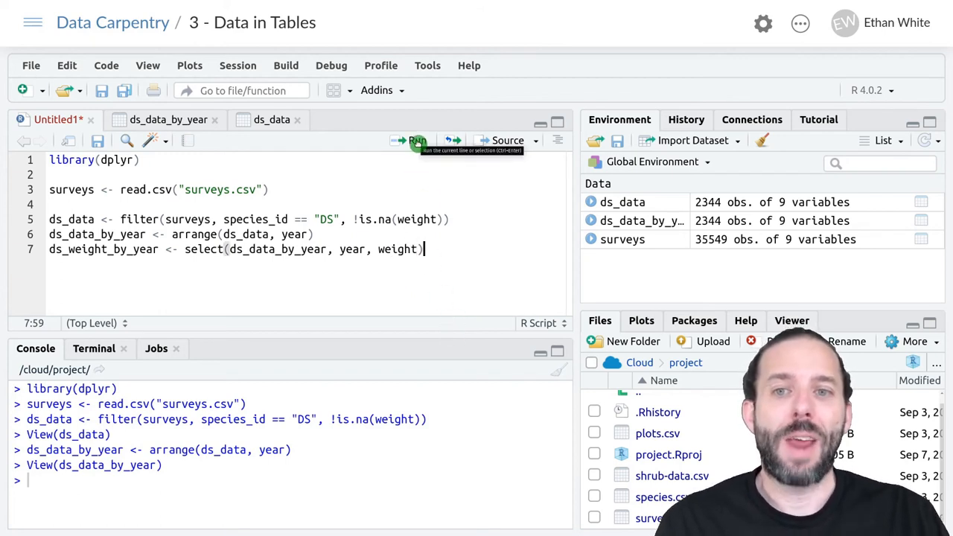
# Step: Run the select line and scroll through the 2,344-row ds_weight_by_year table
pyautogui.click(417, 140)
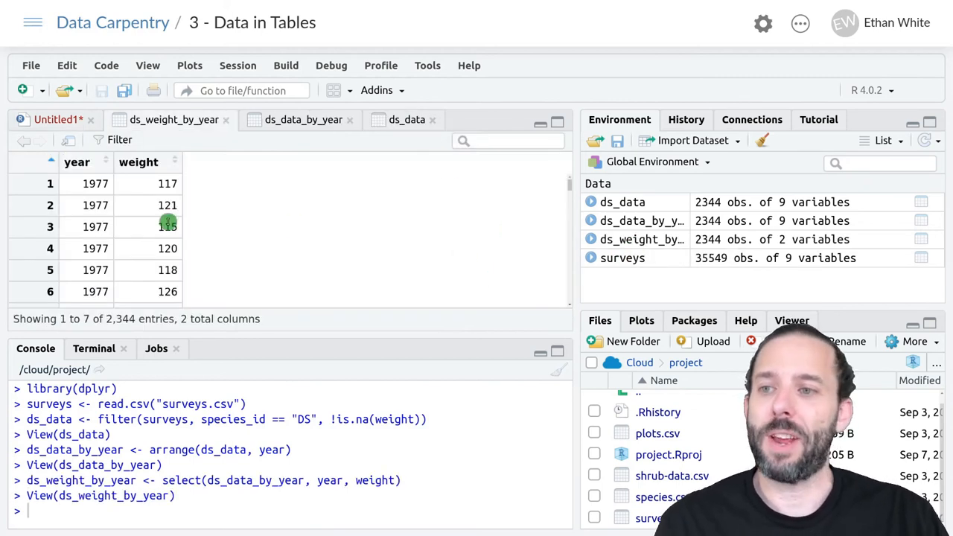
pyautogui.moveTo(97, 183)
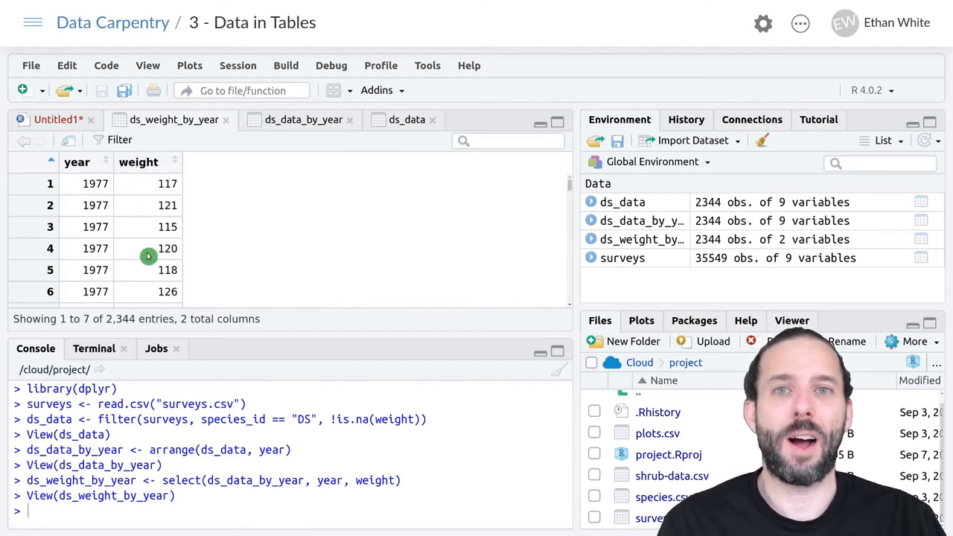
pyautogui.scroll(-3)
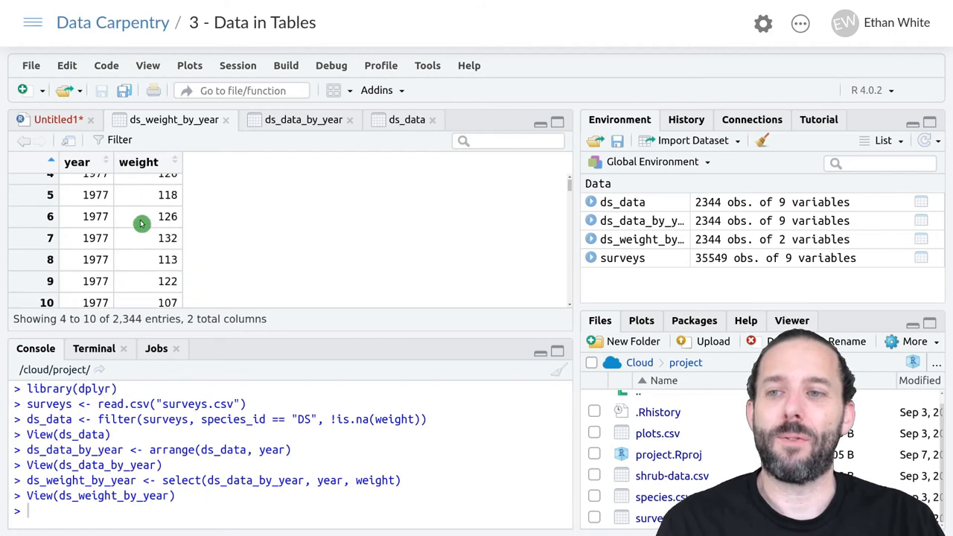
pyautogui.scroll(-3)
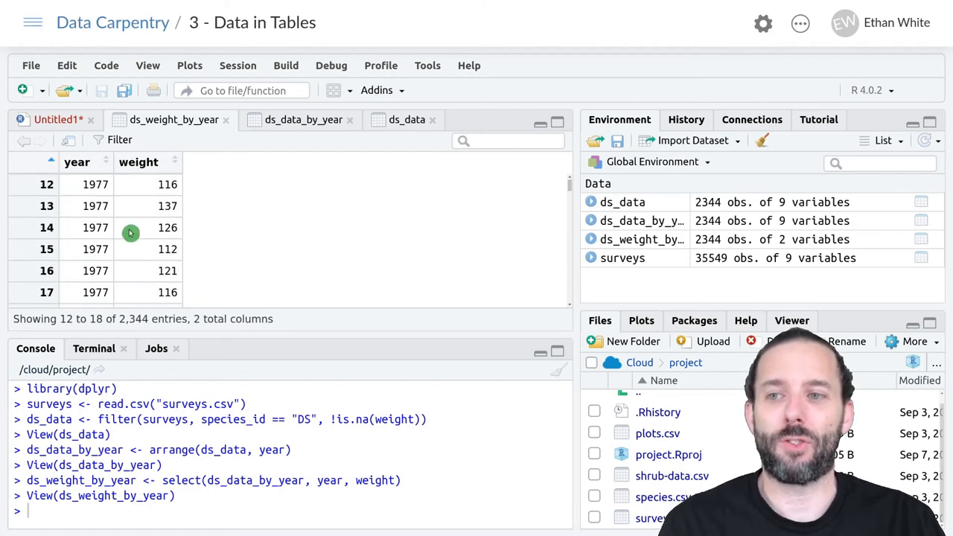
pyautogui.scroll(-3)
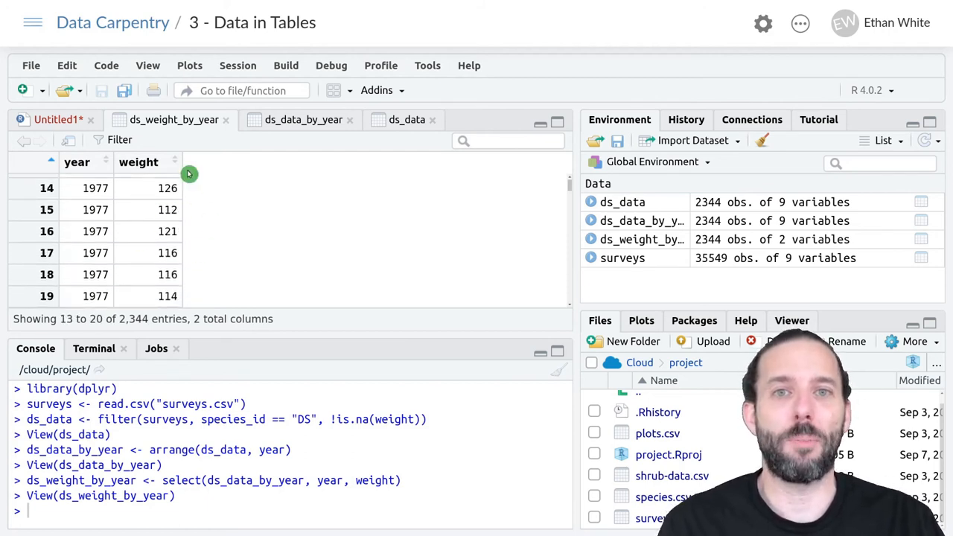
pyautogui.moveTo(187, 236)
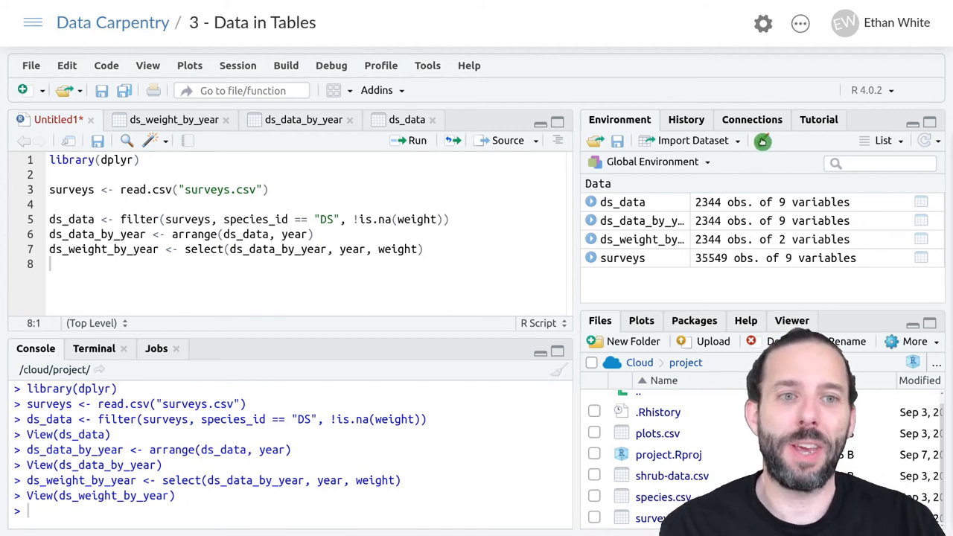
pyautogui.moveTo(762, 141)
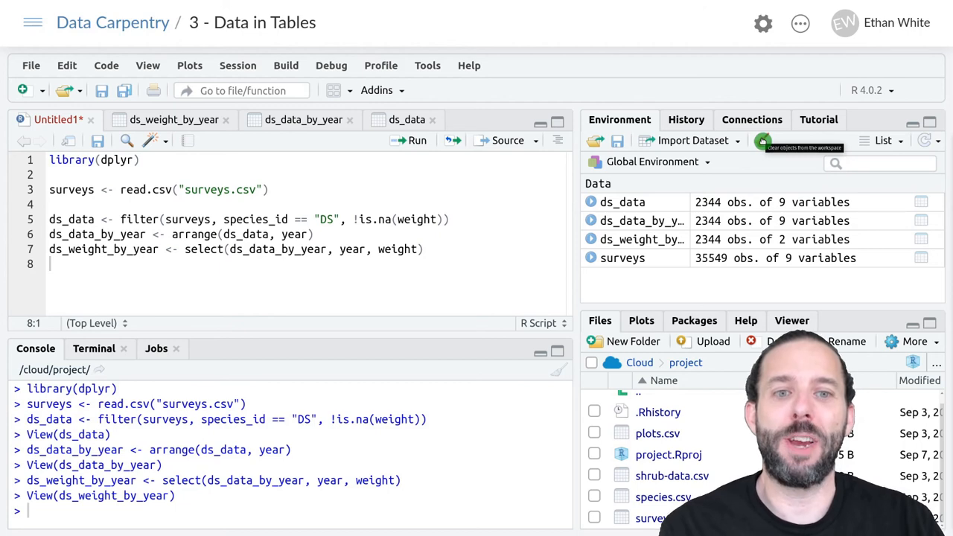
# Step: Clear all workspace objects and Source with Echo to rebuild every data frame
pyautogui.click(762, 140)
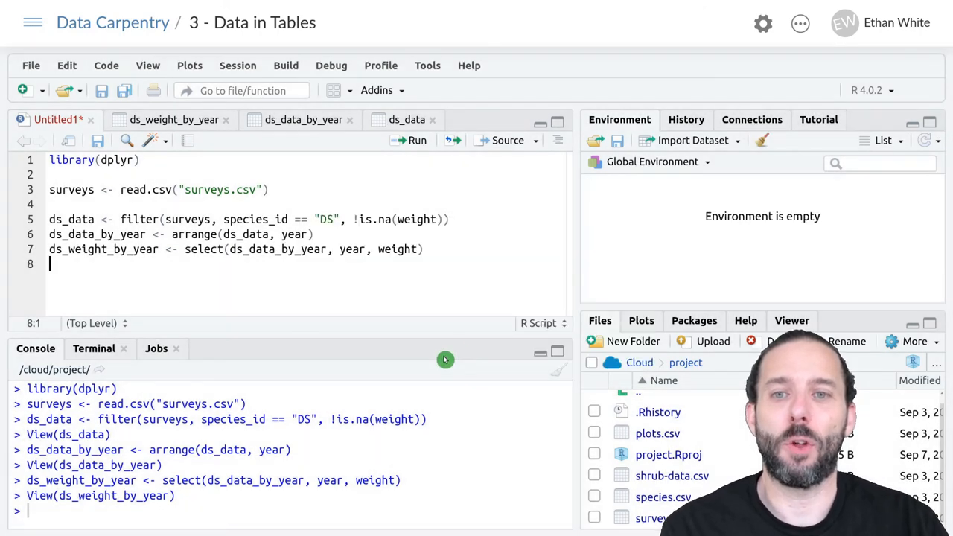
pyautogui.click(534, 140)
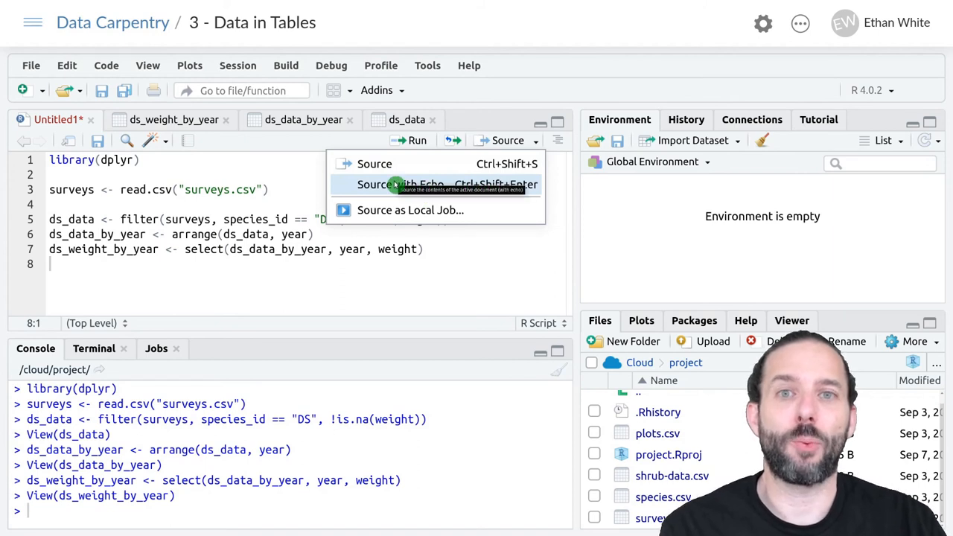
pyautogui.click(401, 185)
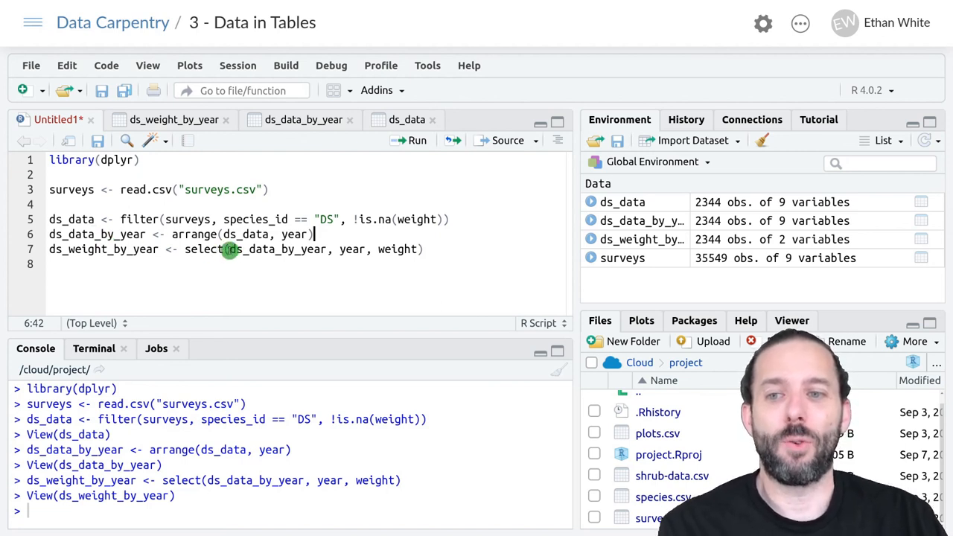
pyautogui.moveTo(327, 249)
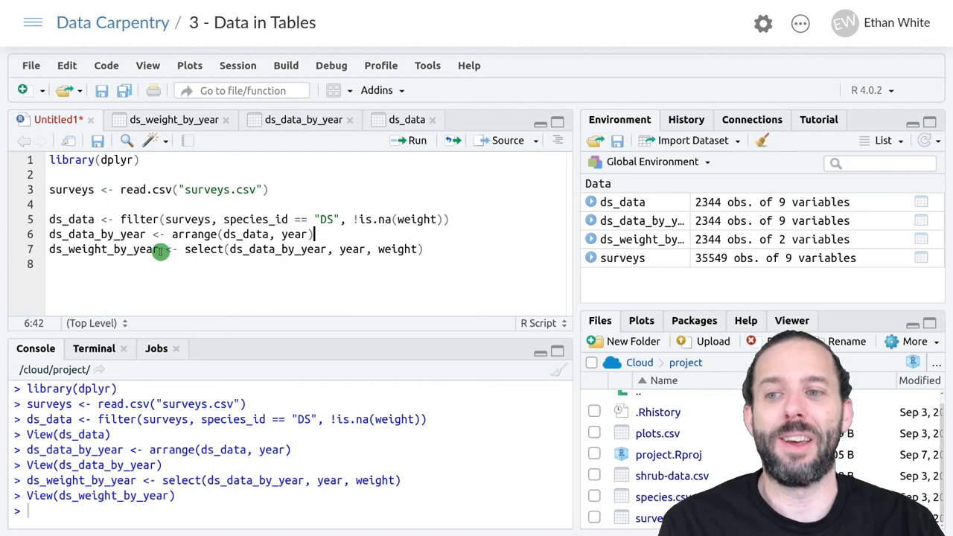
pyautogui.doubleClick(104, 249)
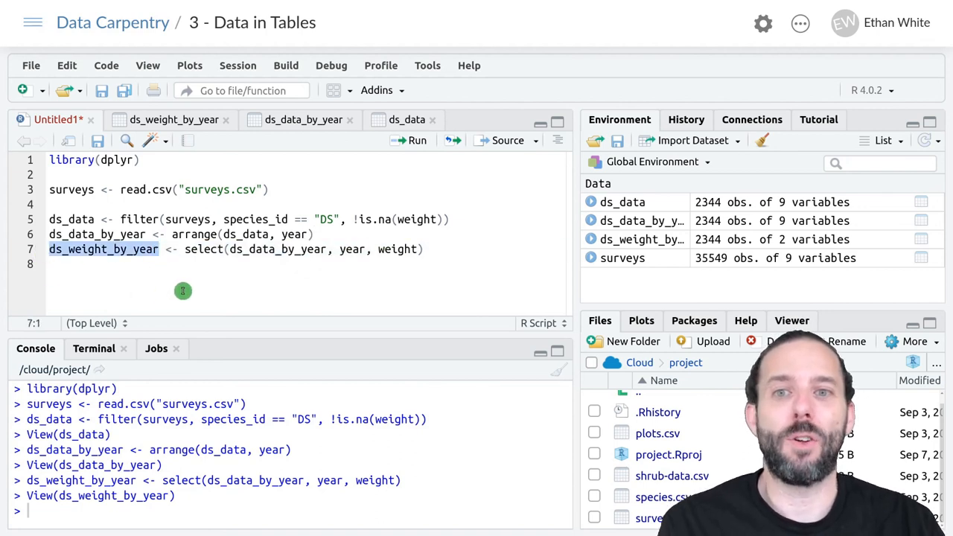